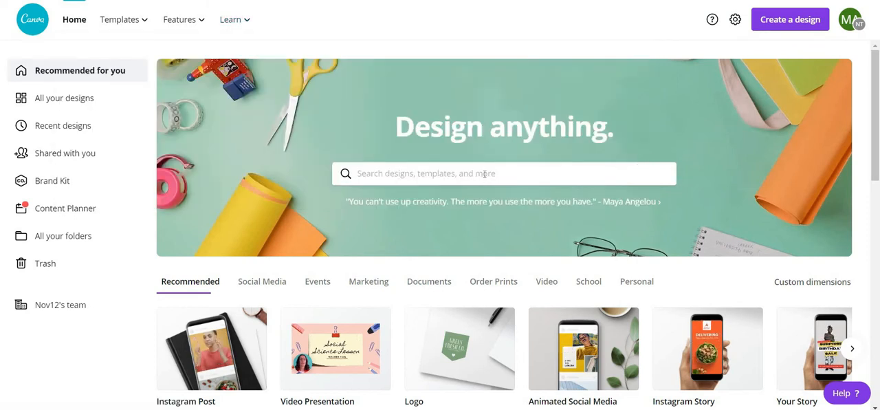
pyautogui.write('www.')
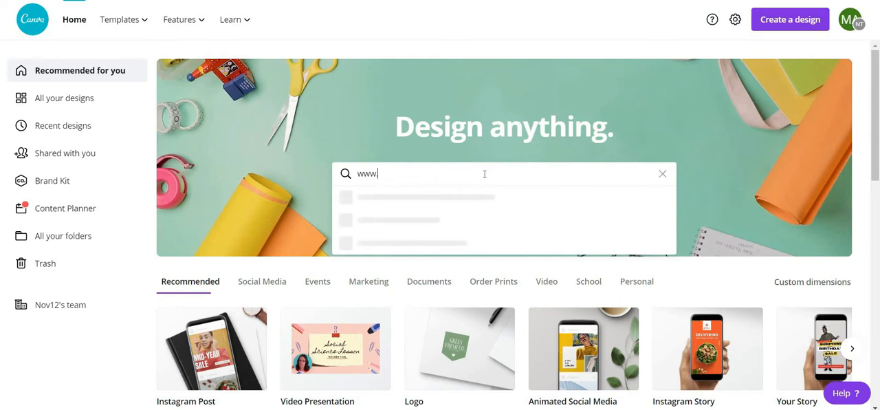
pyautogui.write('canva')
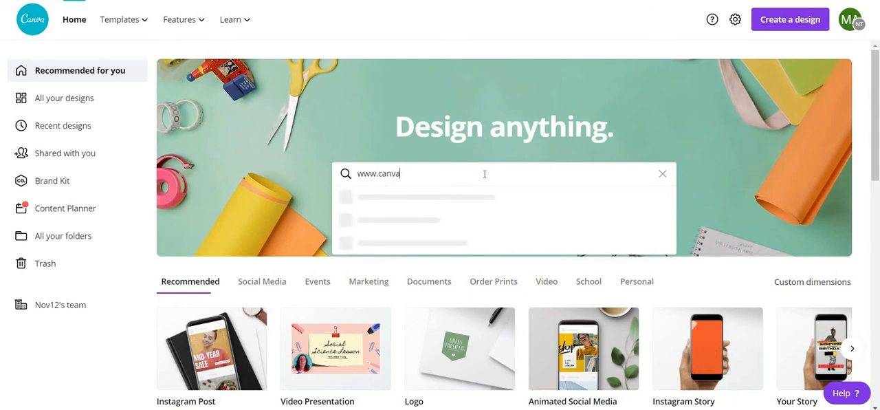
pyautogui.write('.c')
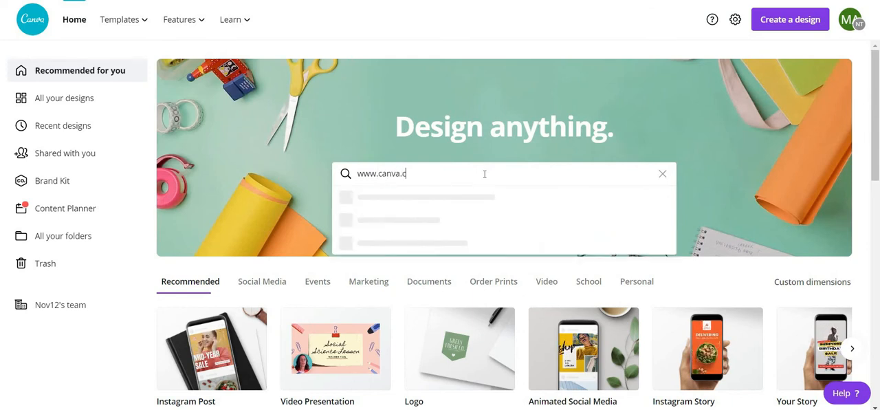
pyautogui.write('om')
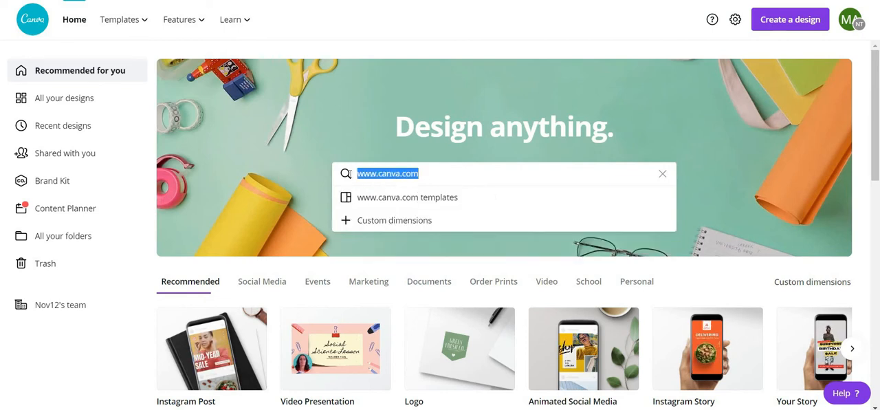
pyautogui.click(661, 173)
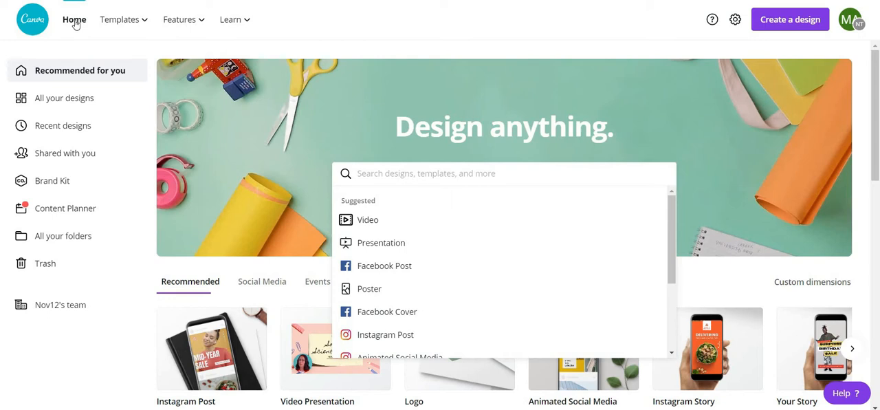
pyautogui.moveTo(361, 28)
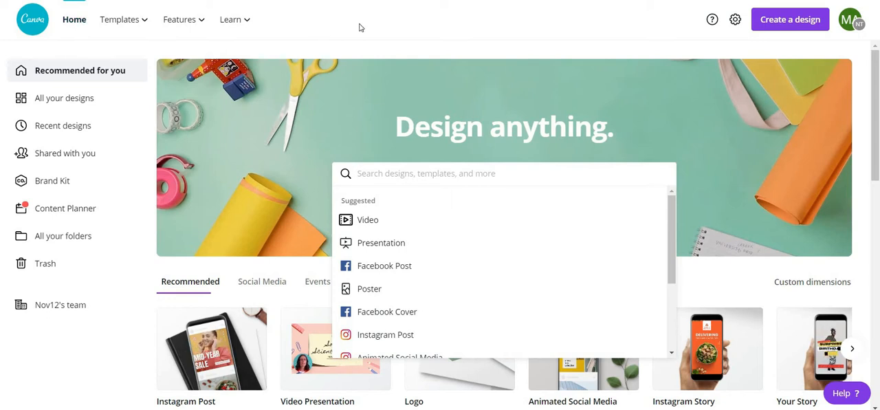
pyautogui.click(361, 27)
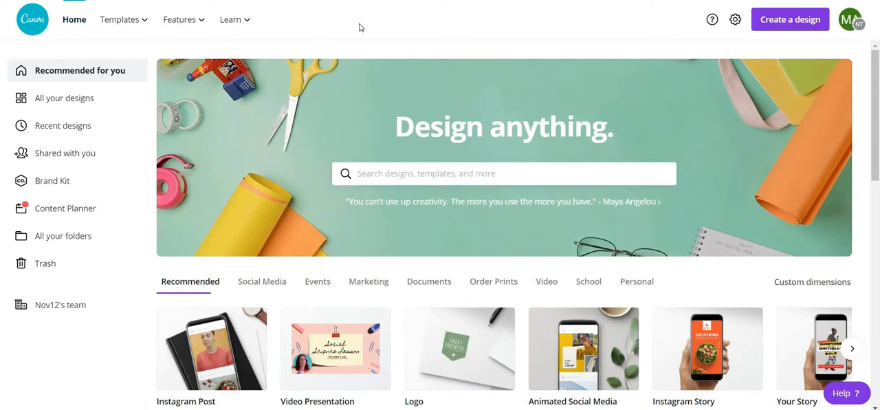
# Look through the top menu tabs and the account options, then close them
pyautogui.click(120, 18)
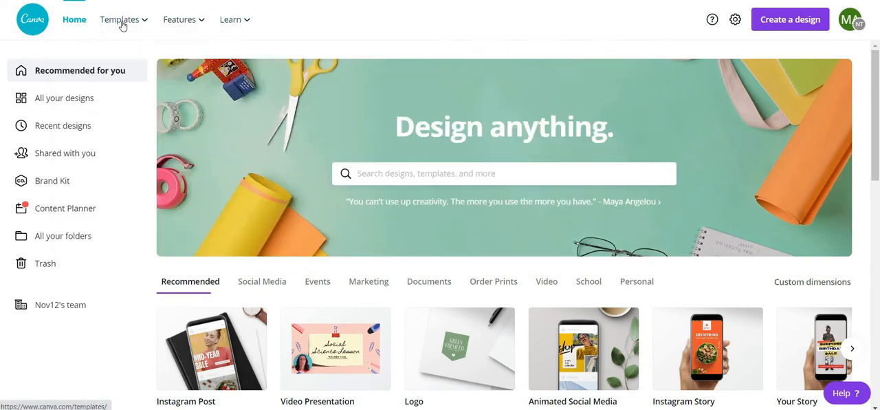
pyautogui.click(231, 19)
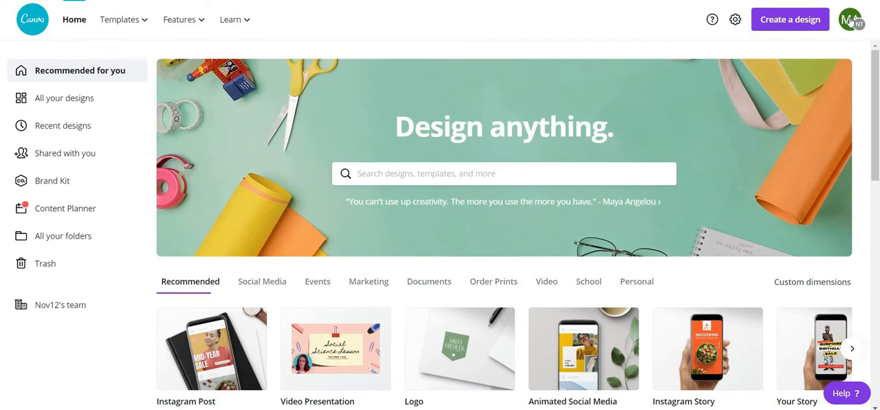
pyautogui.click(851, 19)
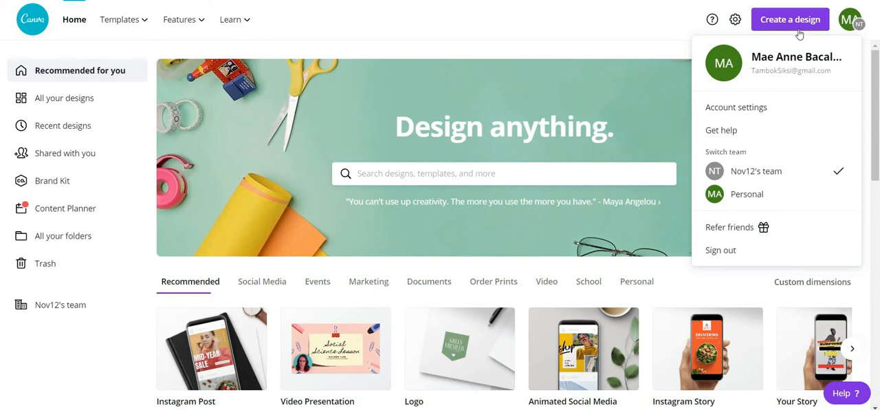
pyautogui.click(651, 38)
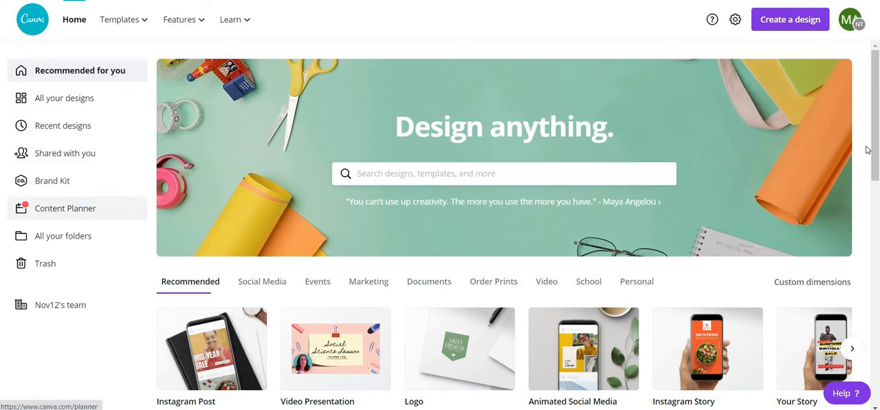
# Browse the home page and start a new Facebook Post from Social Media
pyautogui.scroll(-3)
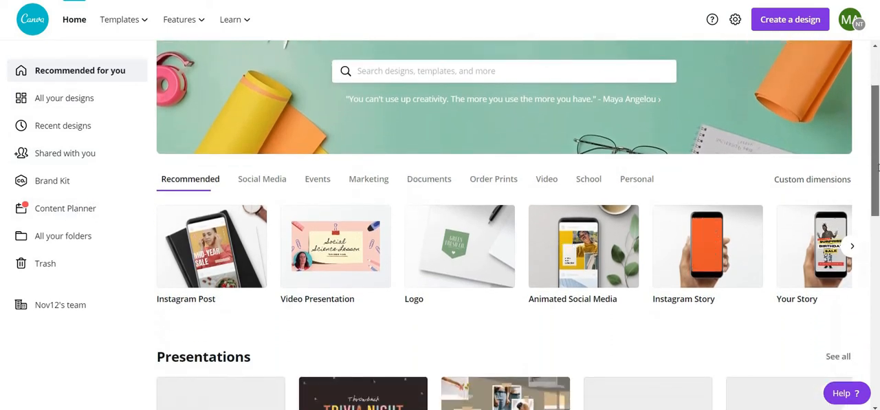
pyautogui.scroll(-3)
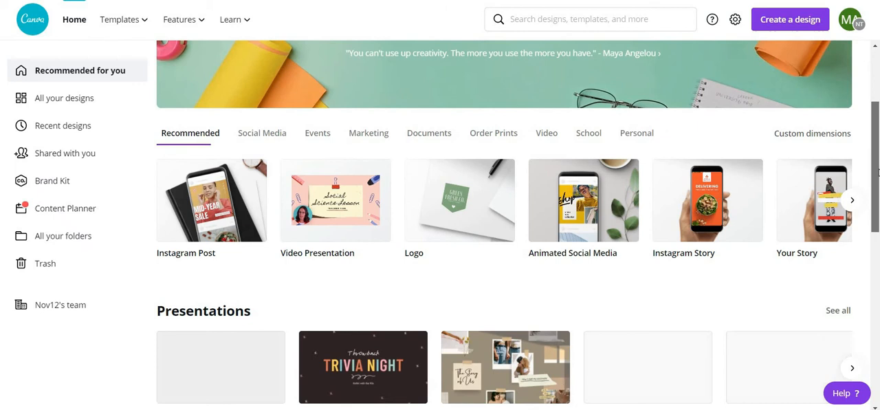
pyautogui.moveTo(216, 226)
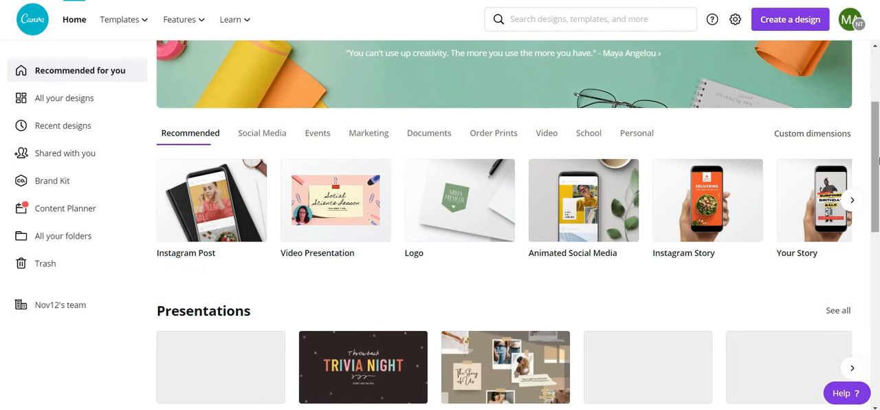
pyautogui.scroll(-3)
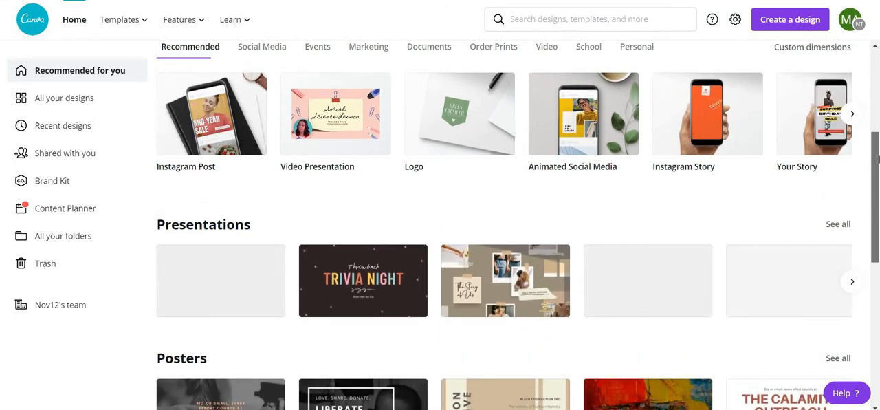
pyautogui.scroll(-3)
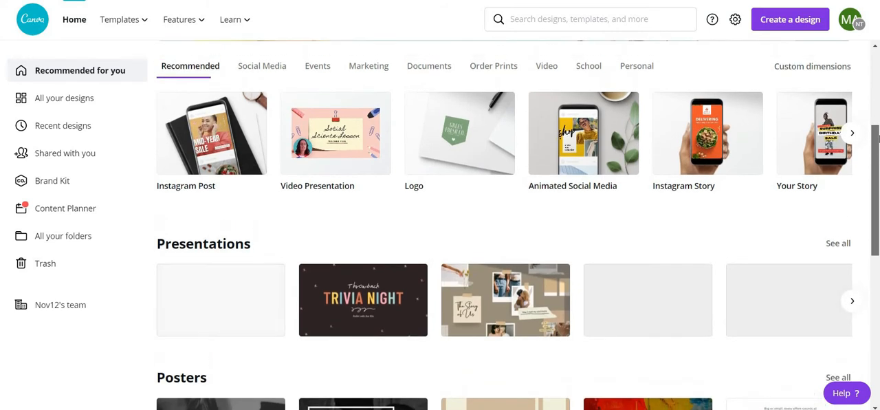
pyautogui.scroll(3)
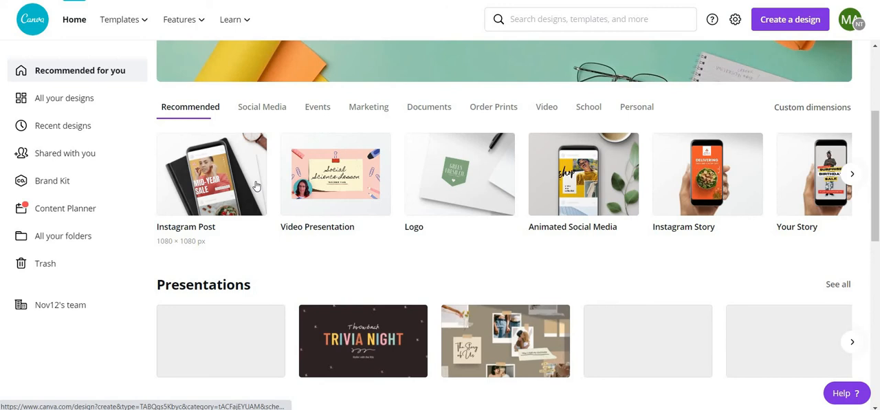
pyautogui.moveTo(773, 187)
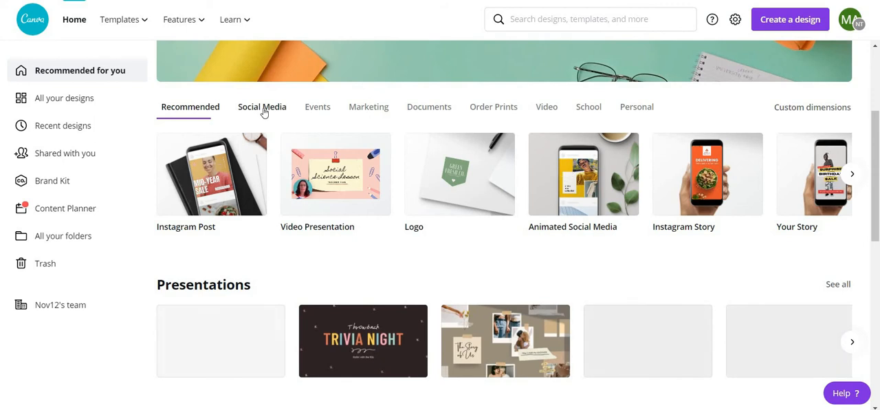
pyautogui.click(261, 106)
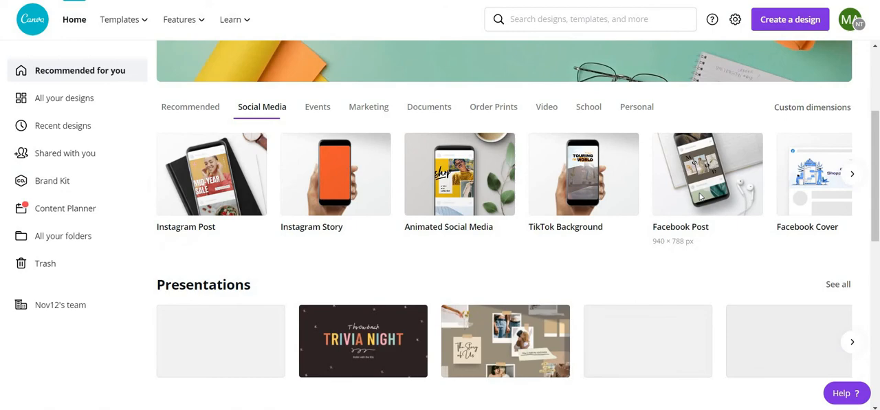
pyautogui.click(707, 173)
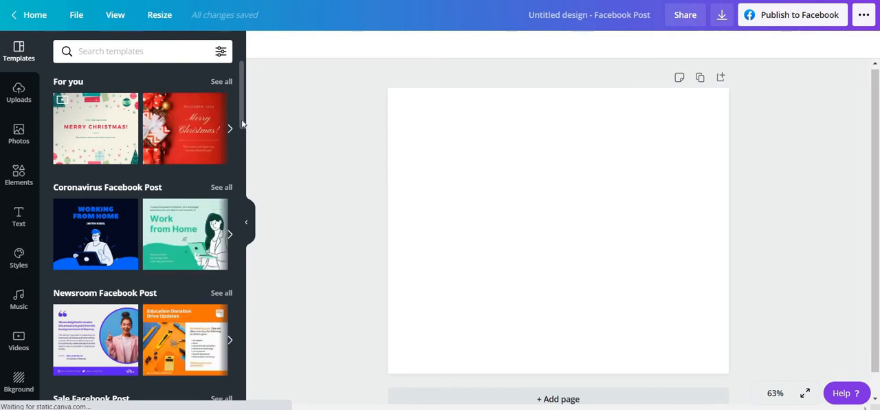
# Scroll to All results and open the pink-blue 'This Month's Freehand Sketches' template set
pyautogui.scroll(-3)
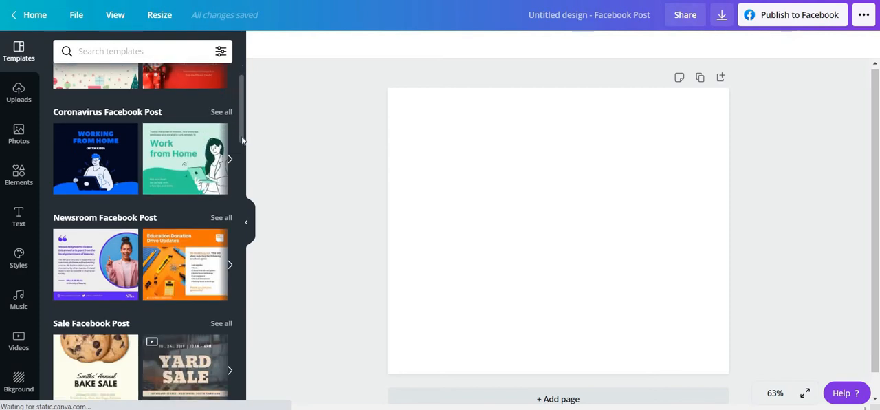
pyautogui.scroll(-3)
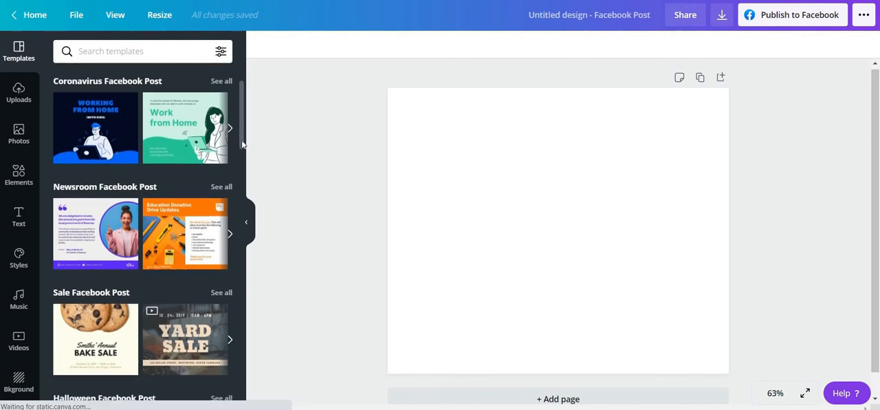
pyautogui.scroll(-3)
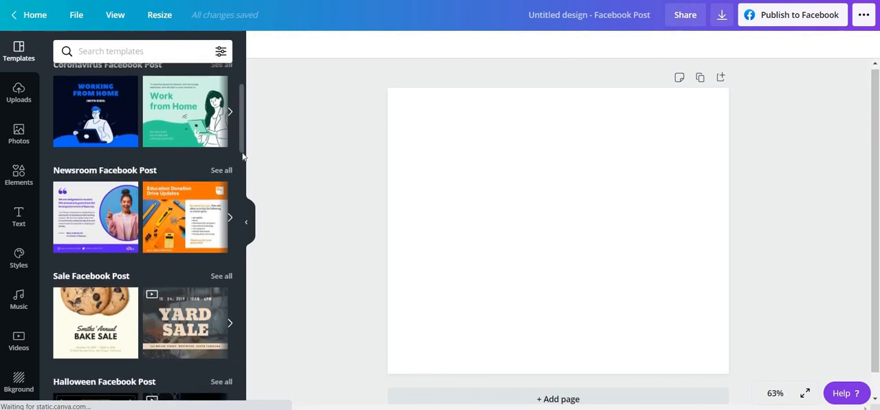
pyautogui.scroll(-3)
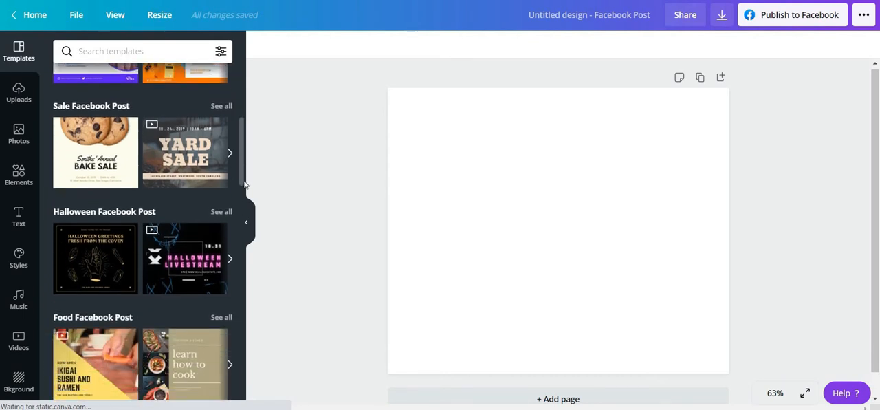
pyautogui.scroll(-3)
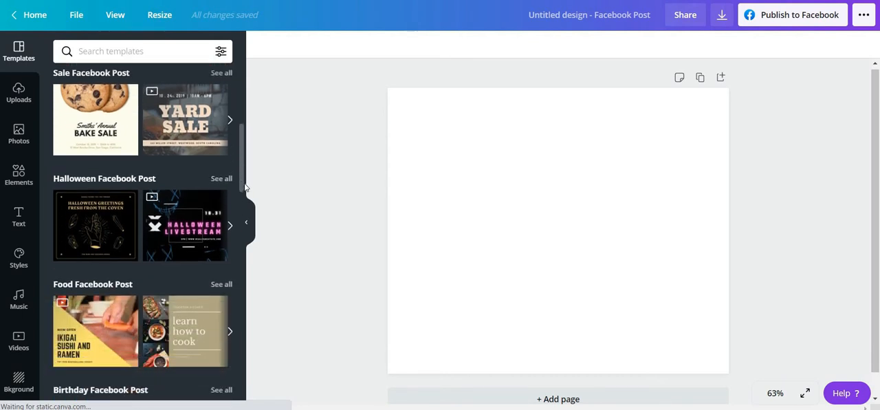
pyautogui.scroll(-3)
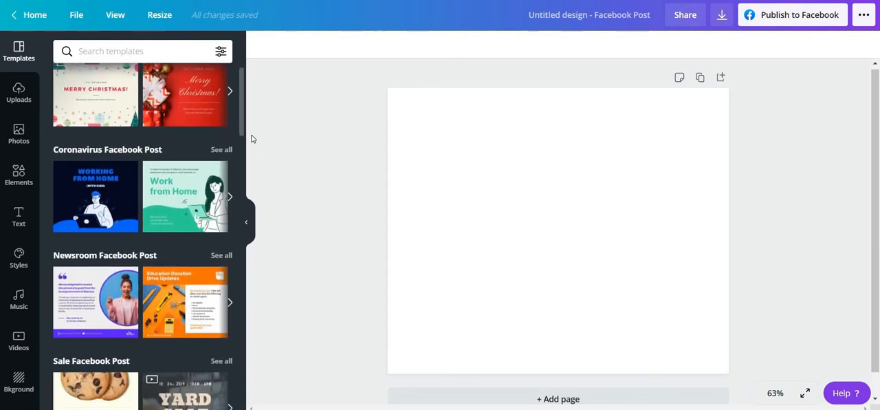
pyautogui.scroll(-3)
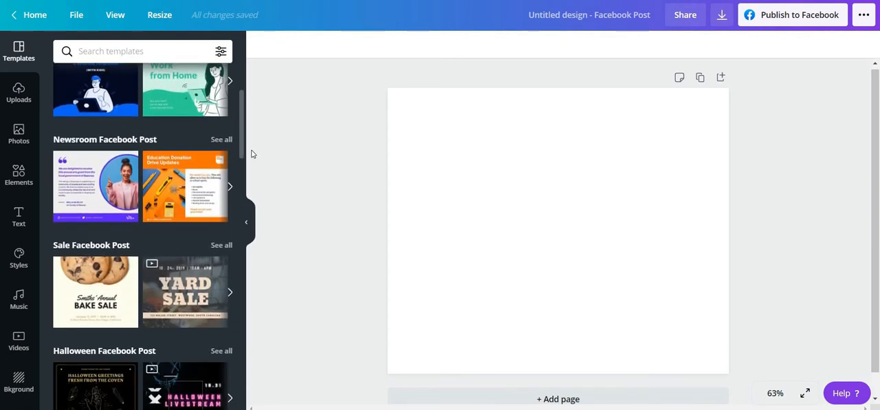
pyautogui.scroll(-3)
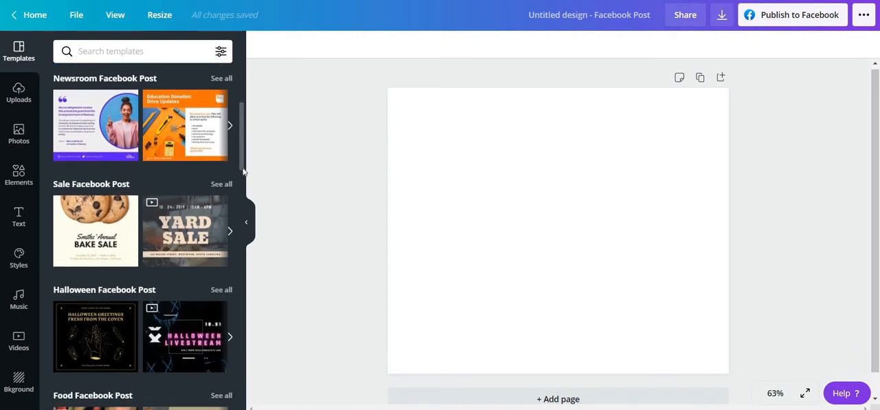
pyautogui.scroll(-3)
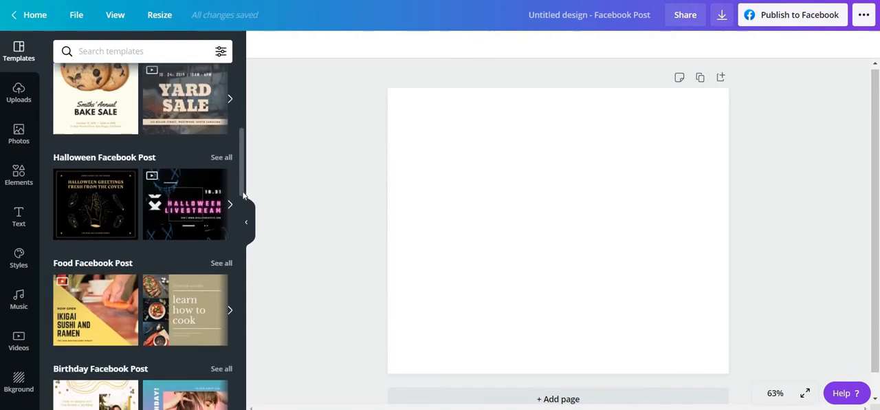
pyautogui.scroll(-3)
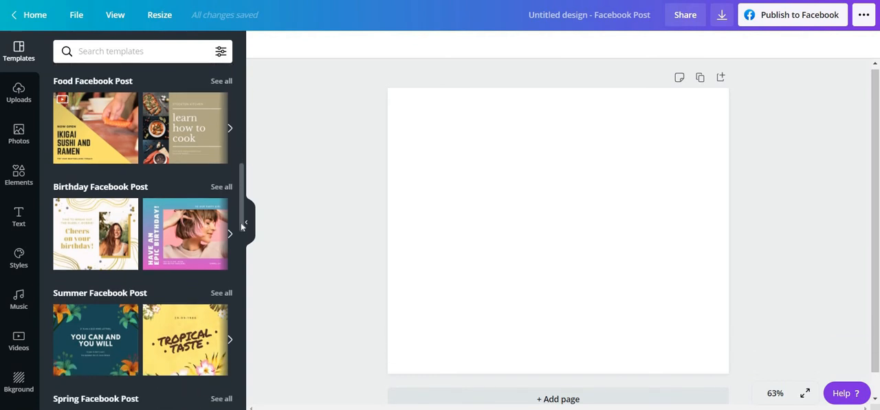
pyautogui.scroll(-3)
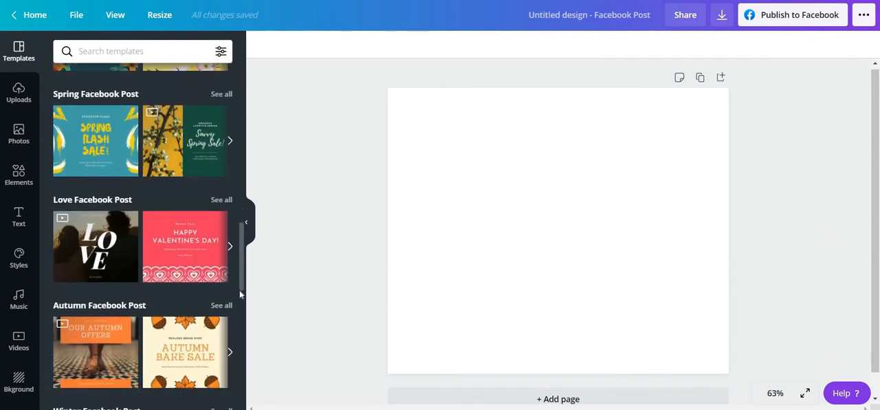
pyautogui.scroll(-3)
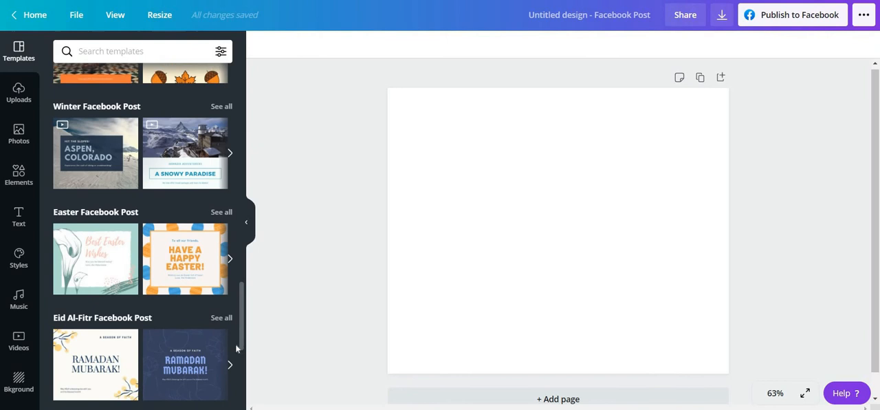
pyautogui.scroll(-3)
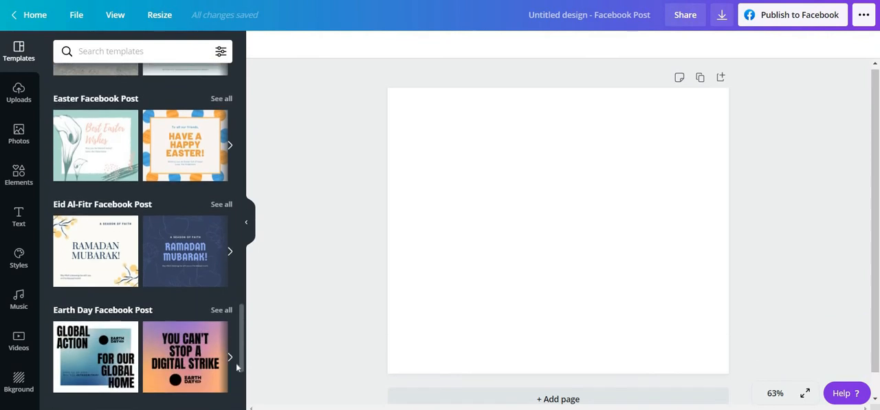
pyautogui.scroll(-3)
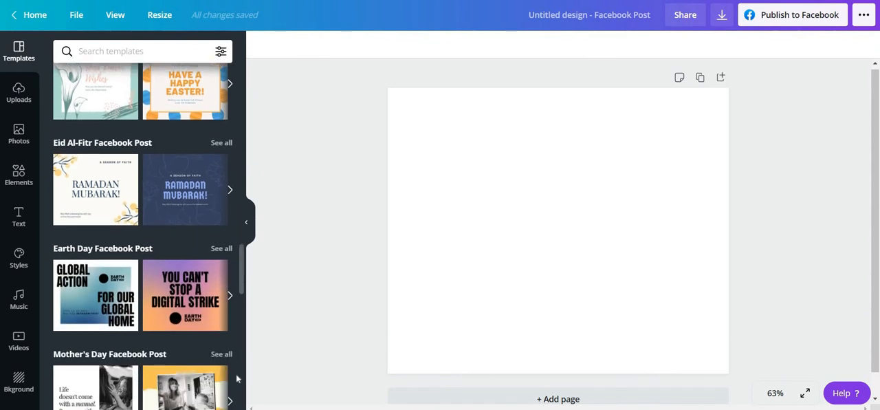
pyautogui.scroll(-3)
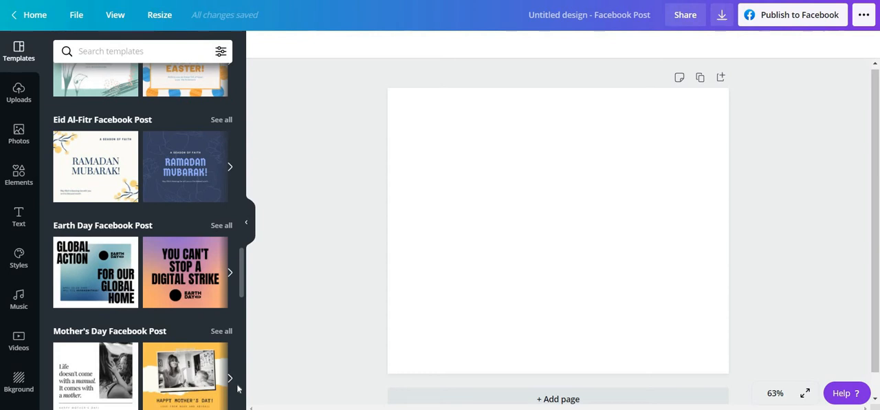
pyautogui.scroll(-3)
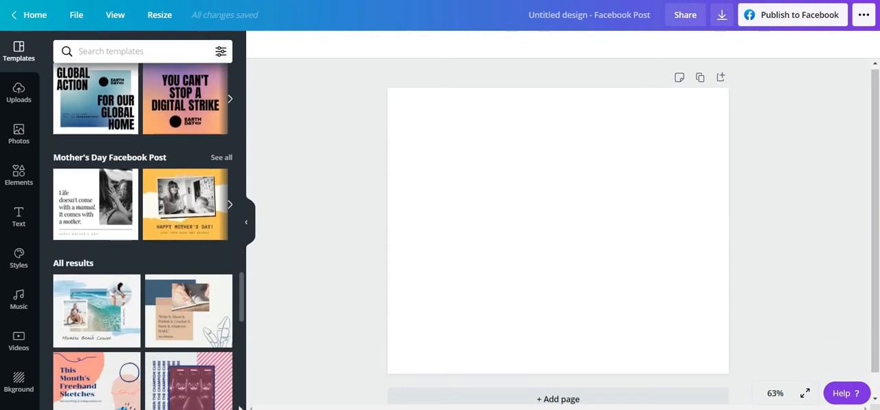
pyautogui.scroll(-3)
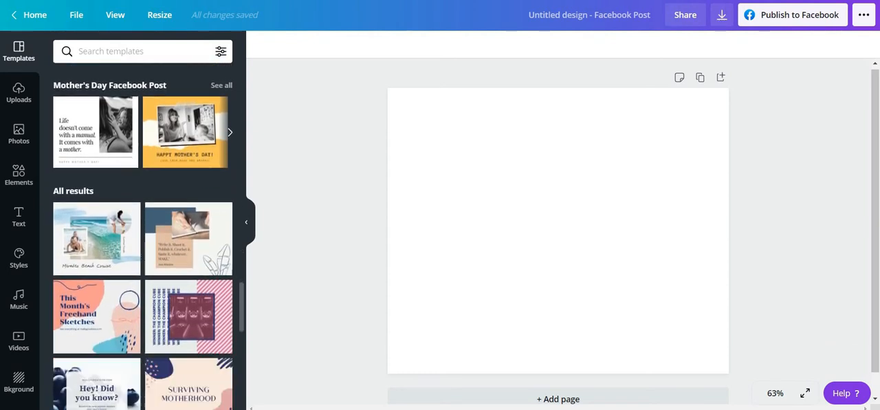
pyautogui.scroll(-3)
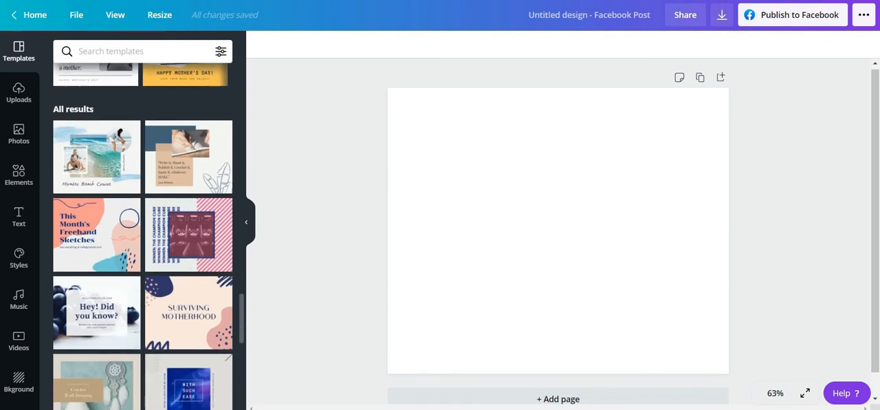
pyautogui.scroll(-3)
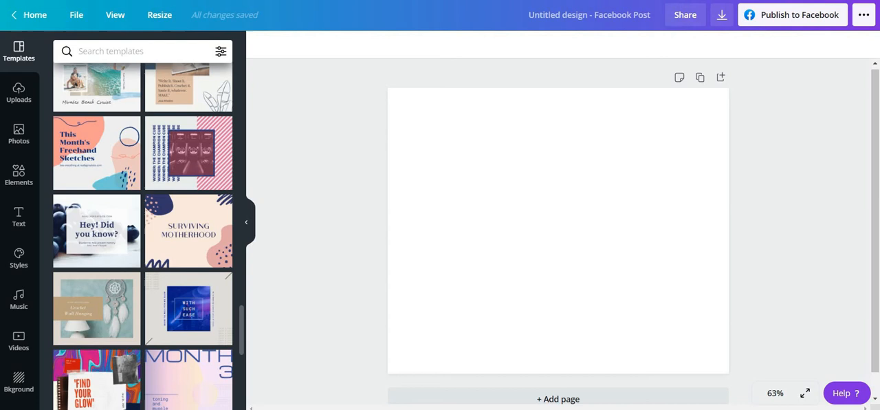
pyautogui.scroll(3)
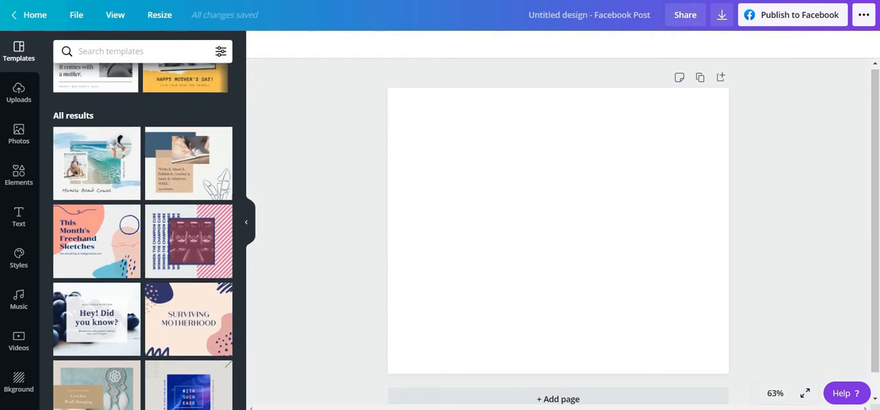
pyautogui.moveTo(96, 240)
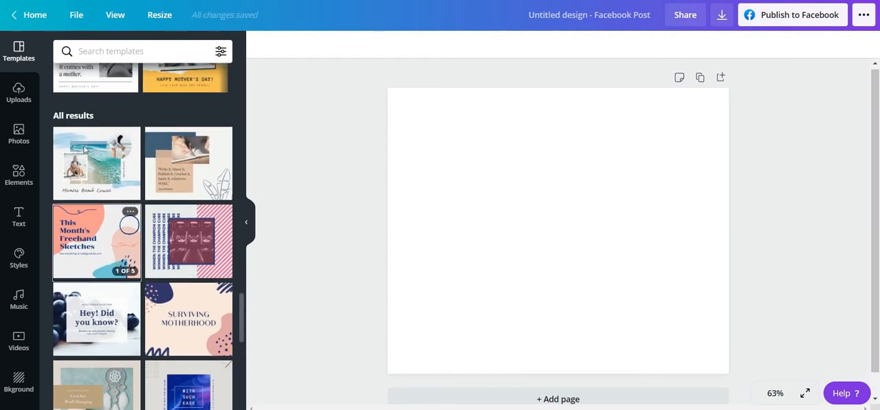
pyautogui.click(96, 241)
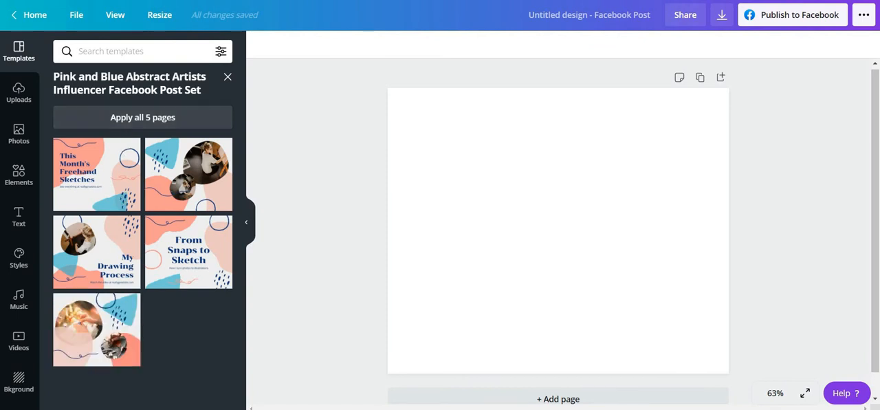
pyautogui.moveTo(104, 192)
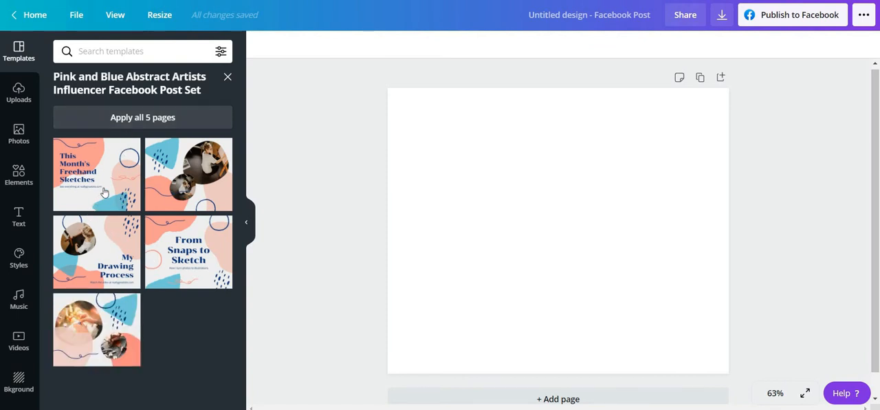
# Apply 'From Snaps to Sketch' to the page, replacing the Freehand Sketches layout
pyautogui.click(96, 174)
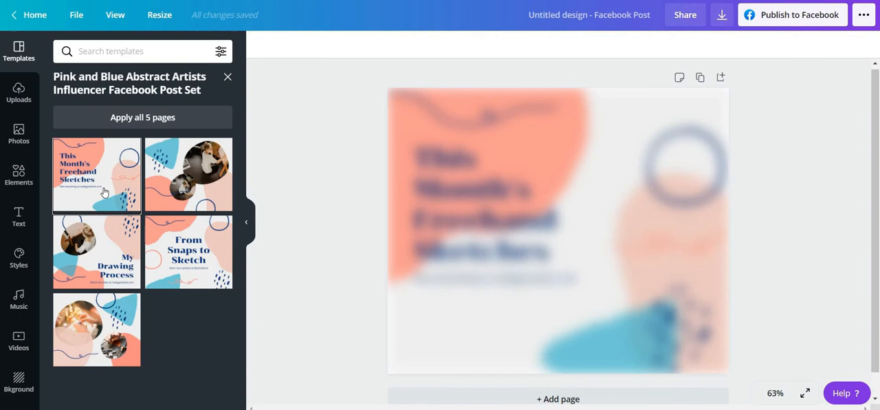
pyautogui.click(96, 173)
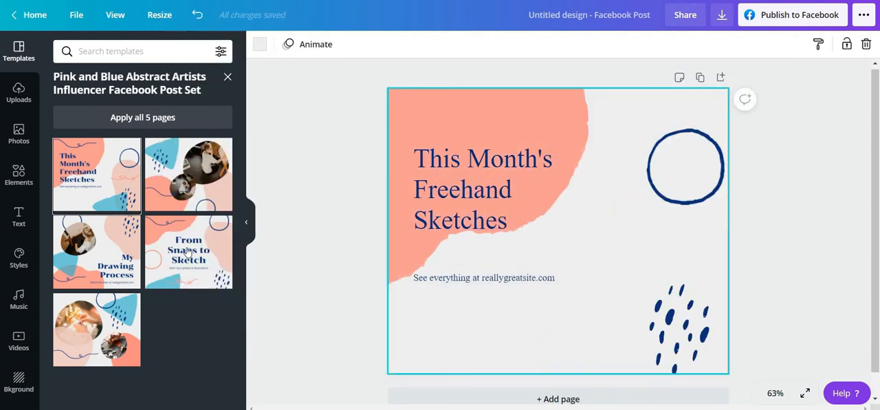
pyautogui.click(189, 251)
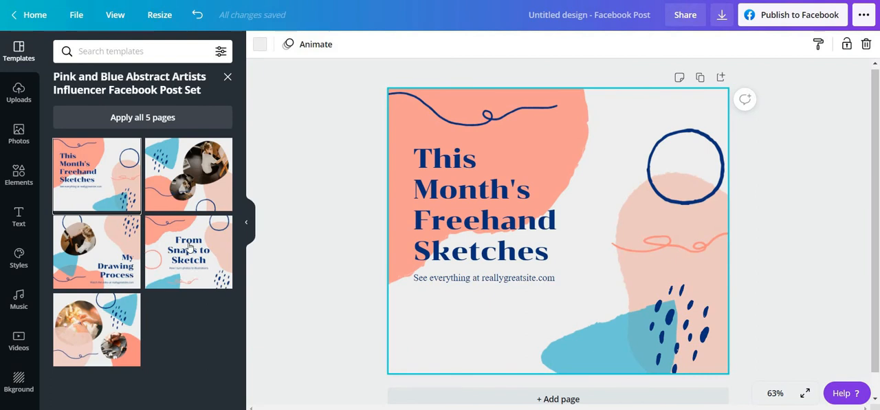
pyautogui.click(189, 251)
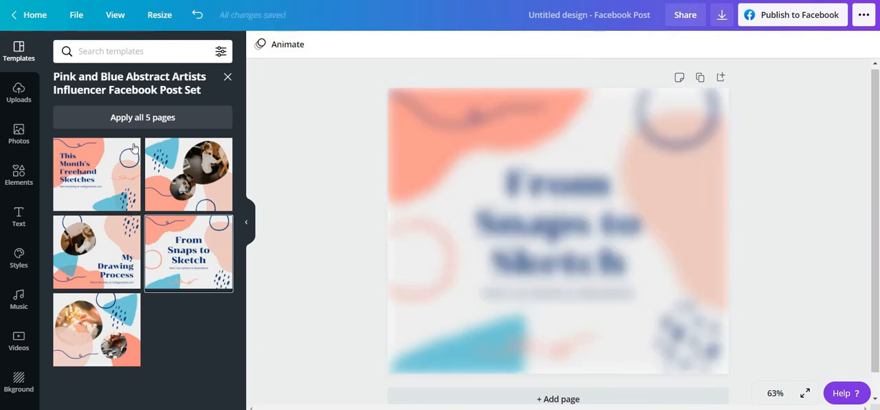
pyautogui.click(189, 253)
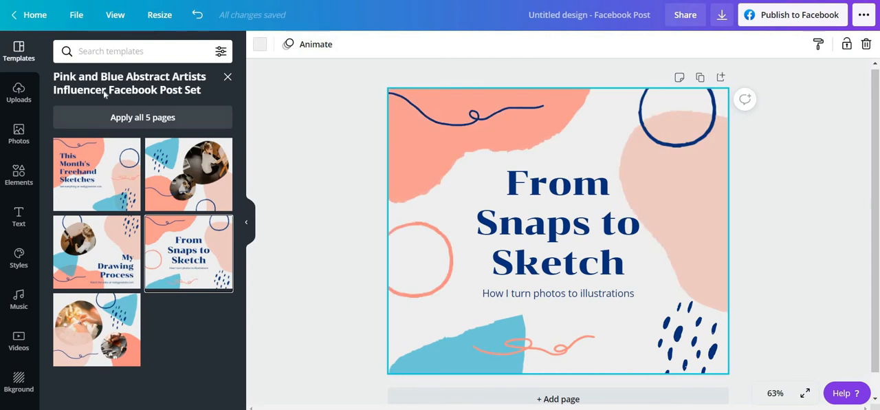
pyautogui.moveTo(142, 116)
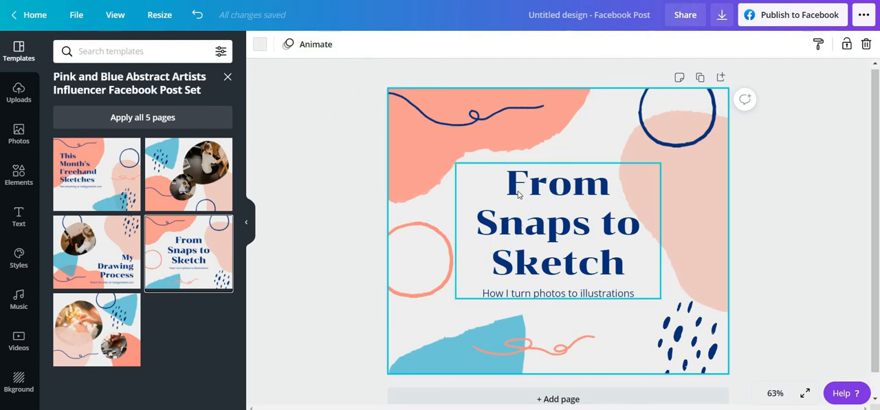
pyautogui.doubleClick(557, 183)
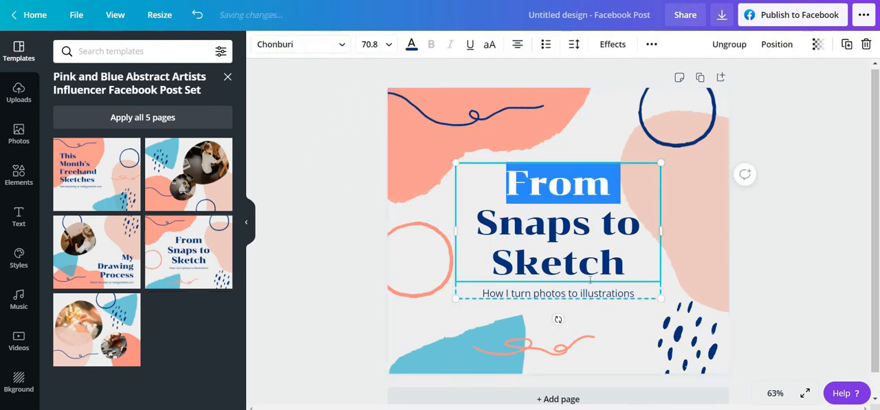
# Retype the headline as 'Are you looking for a job?' and subtitle 'Do you like Teaching?'
pyautogui.tripleClick(558, 222)
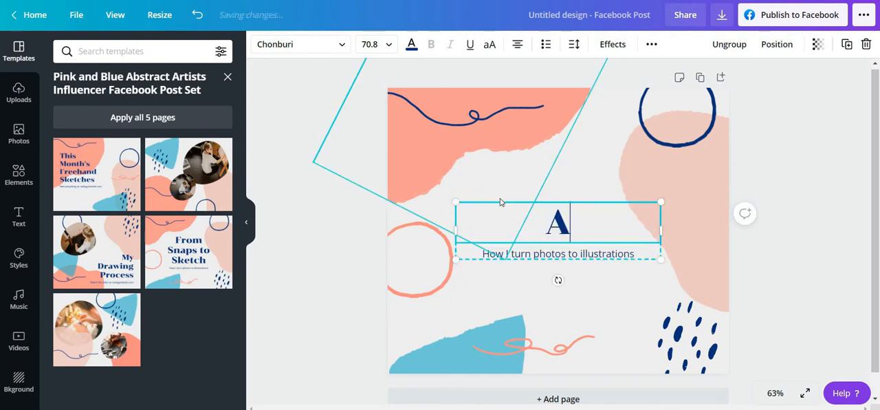
pyautogui.write('Are you looking for')
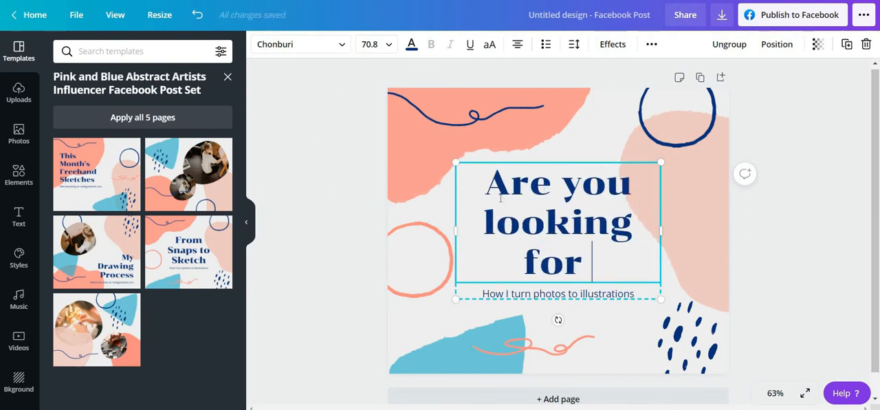
pyautogui.write('a job')
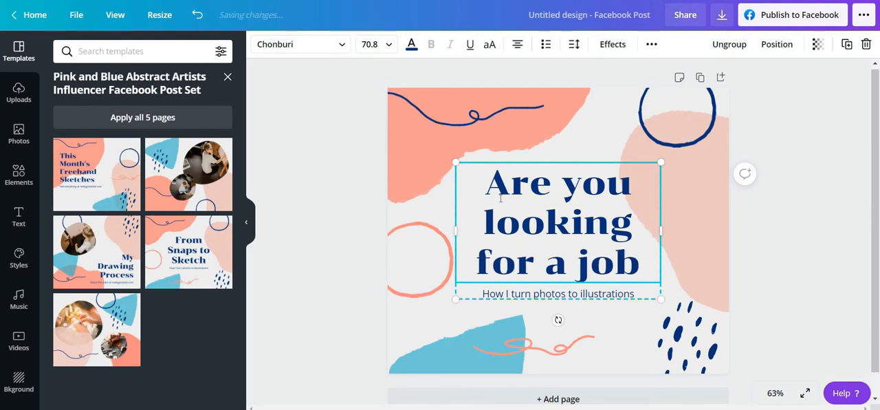
pyautogui.write('?')
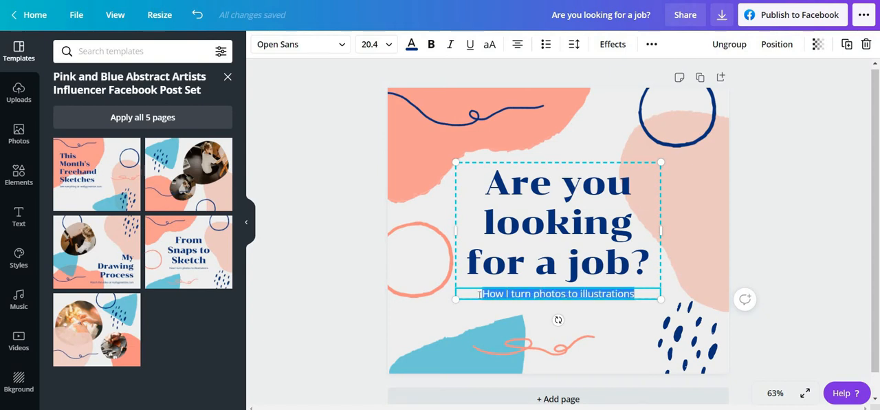
pyautogui.write('Do you like t')
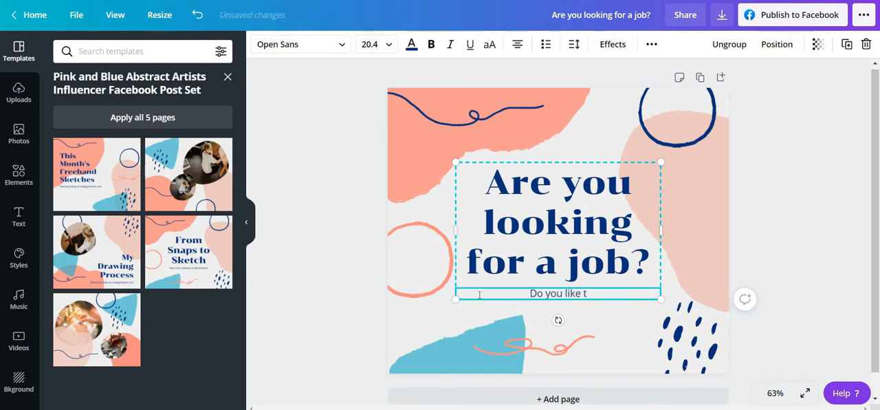
pyautogui.write('Teache')
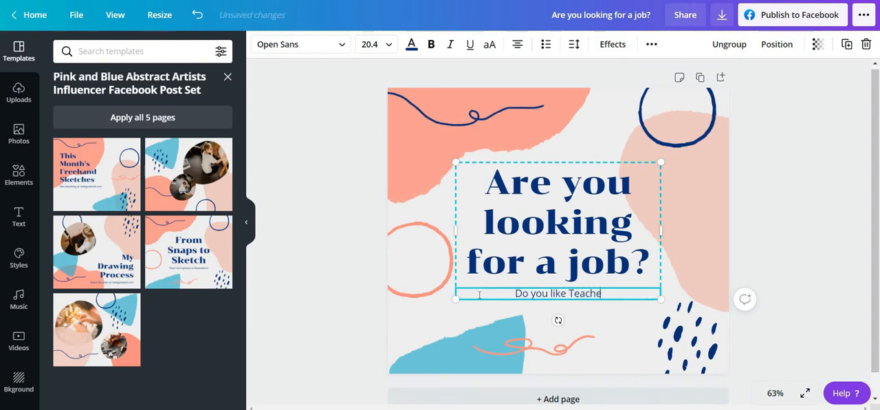
pyautogui.write('ing?')
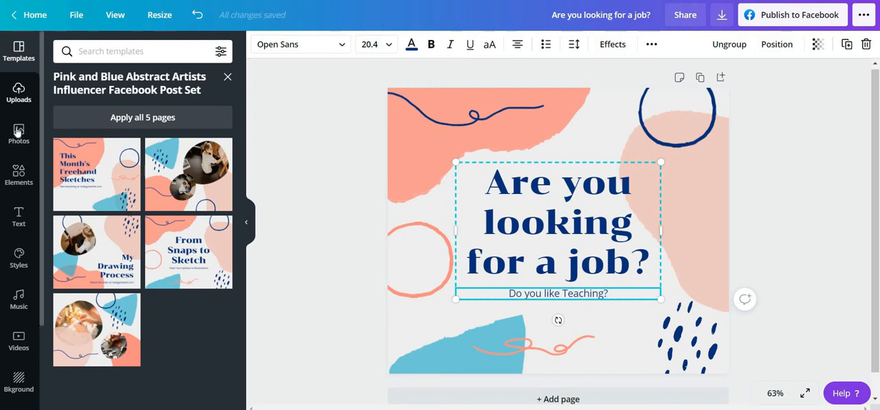
# Bring up the Text panel's heading presets after briefly visiting the photo library
pyautogui.click(18, 216)
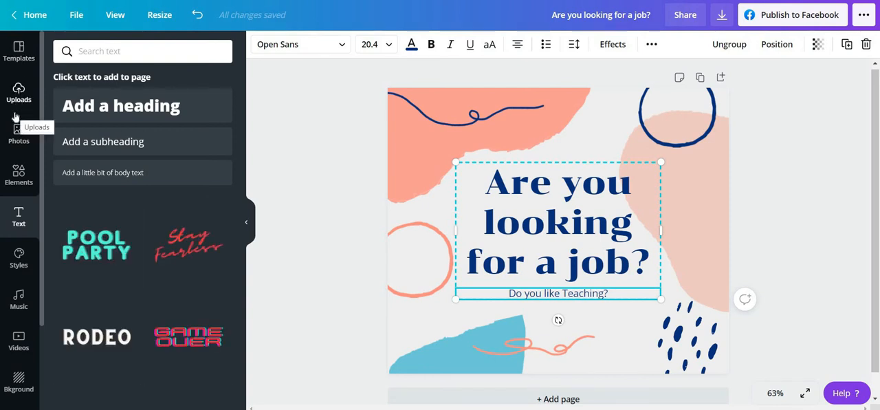
pyautogui.click(19, 51)
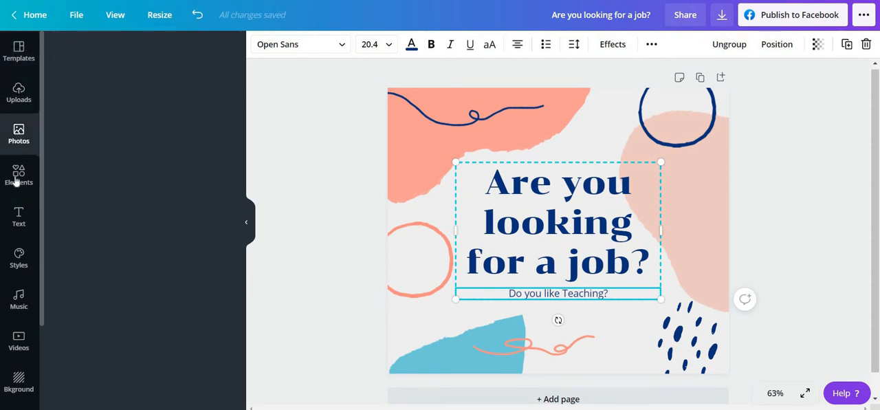
pyautogui.click(19, 175)
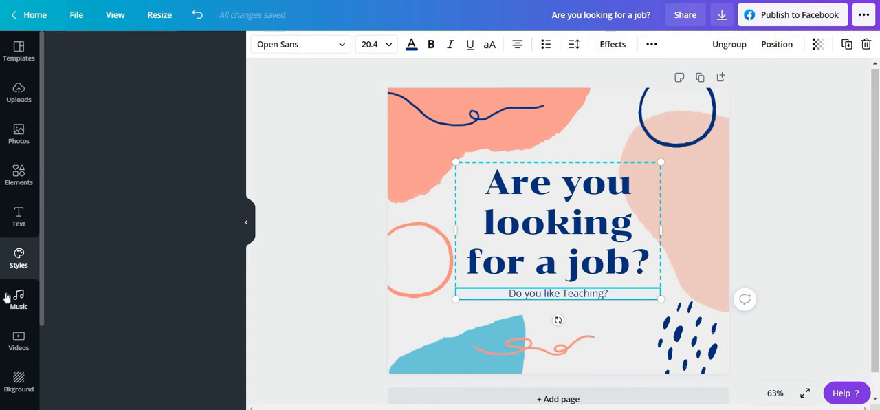
pyautogui.moveTo(18, 174)
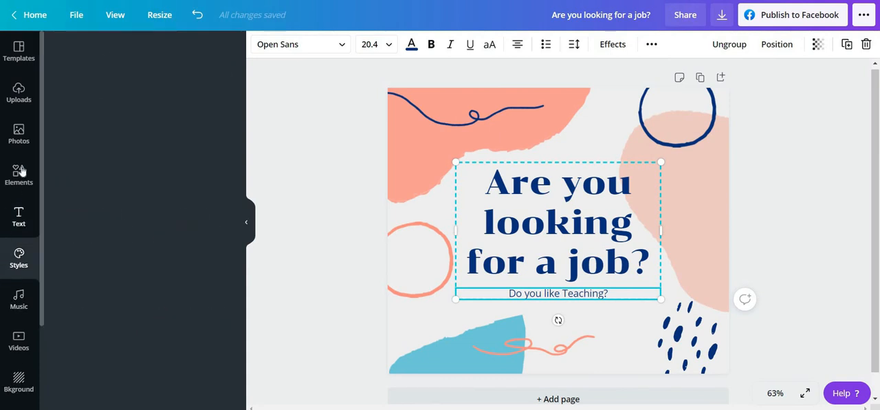
pyautogui.click(19, 217)
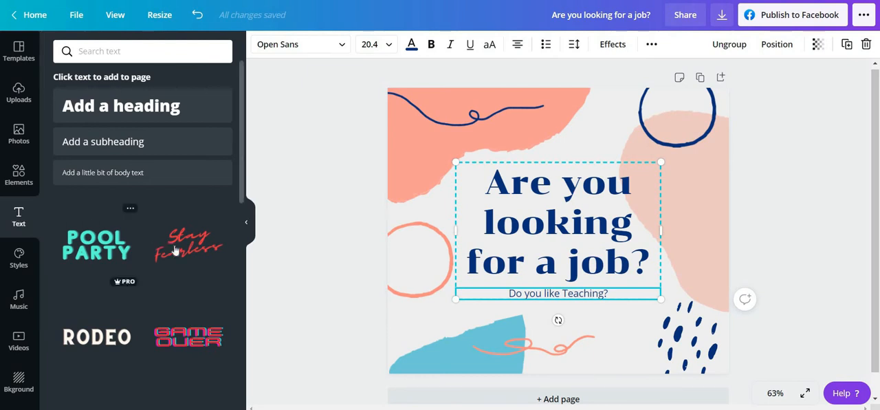
pyautogui.scroll(-3)
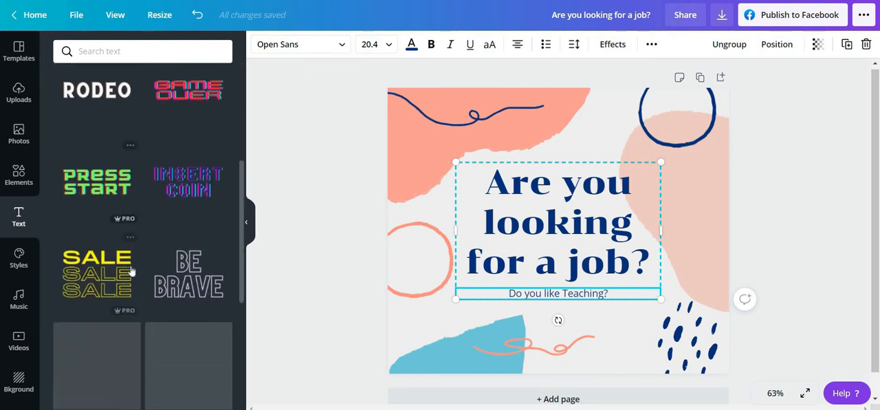
pyautogui.scroll(-3)
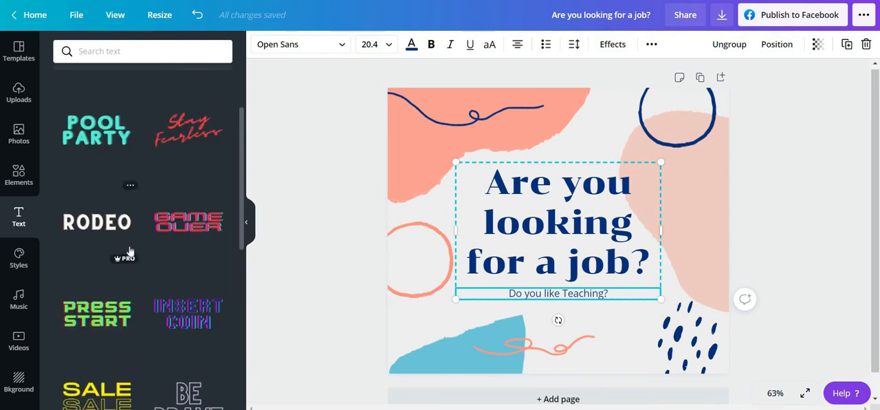
pyautogui.moveTo(120, 195)
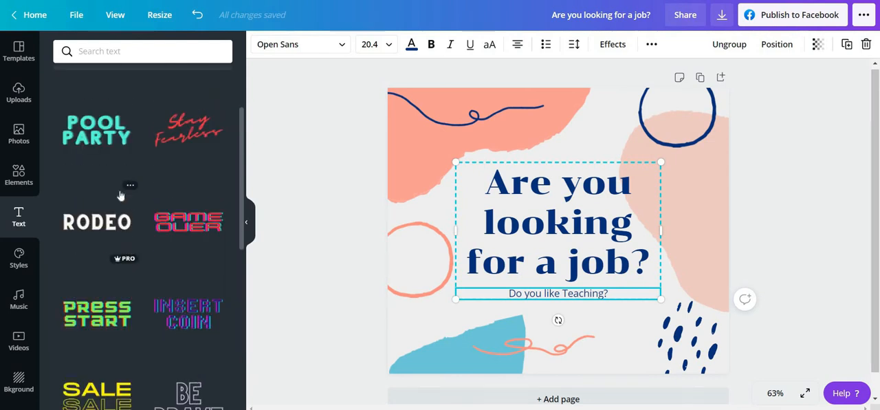
pyautogui.scroll(3)
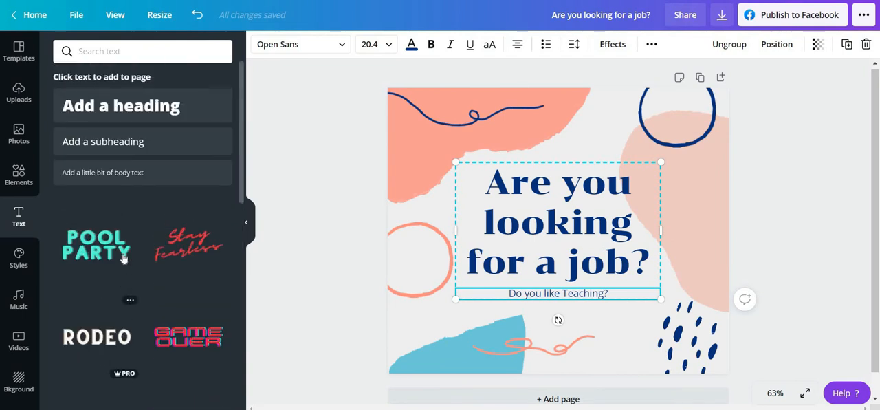
pyautogui.moveTo(145, 226)
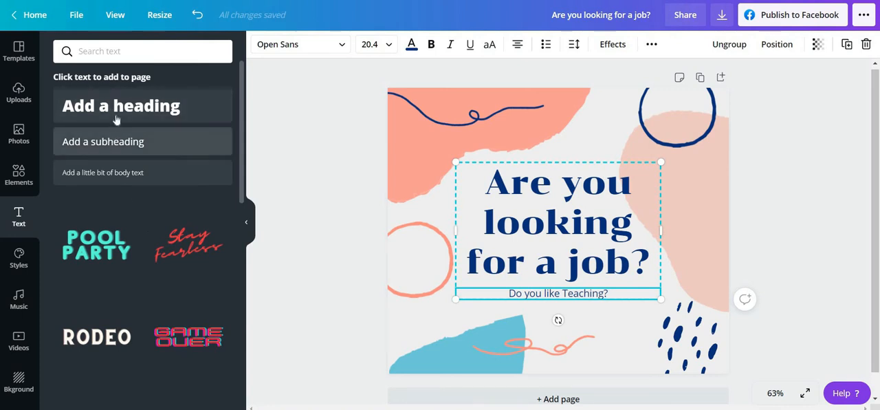
pyautogui.moveTo(123, 145)
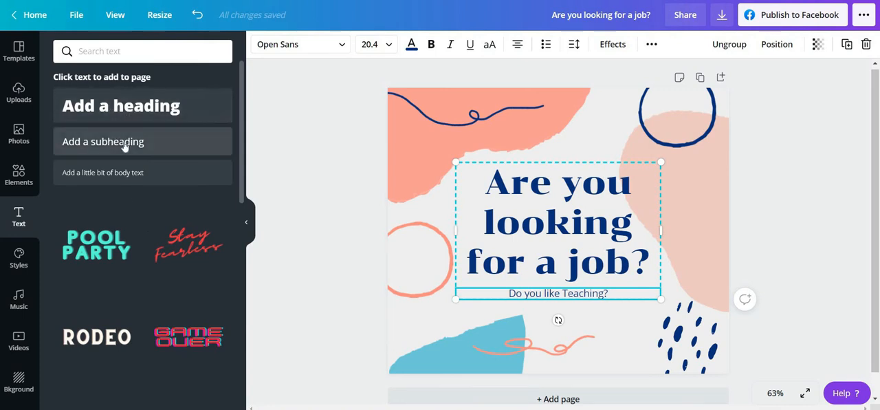
pyautogui.moveTo(134, 141)
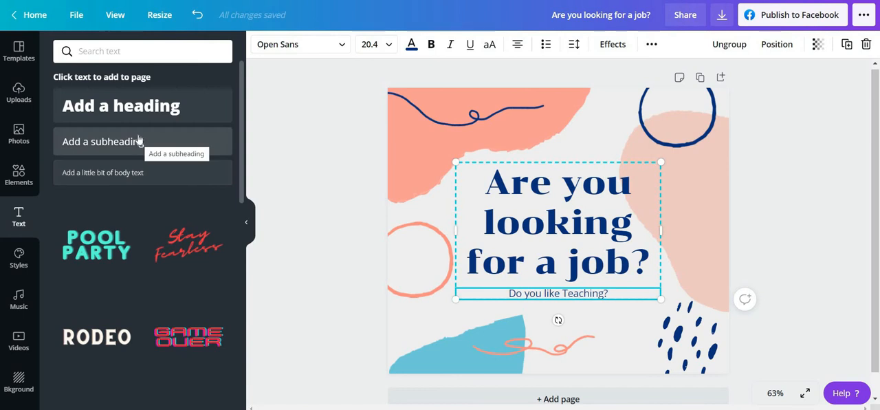
pyautogui.moveTo(552, 286)
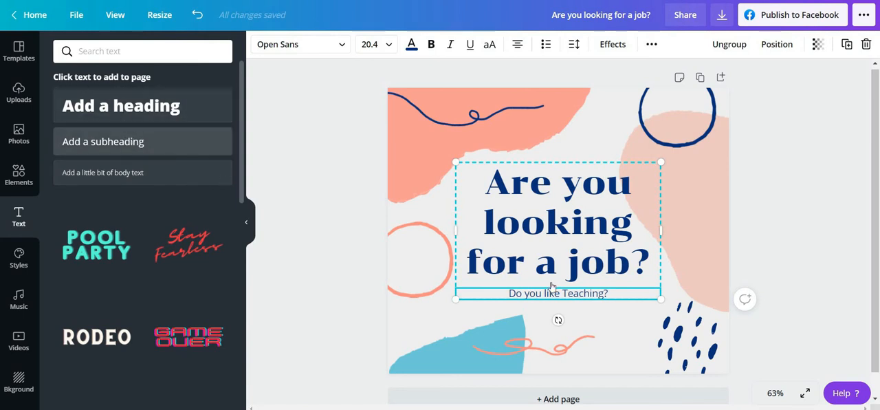
# Add a subheading 'Send us a message' and drag it under 'Do you like Teaching?'
pyautogui.click(102, 142)
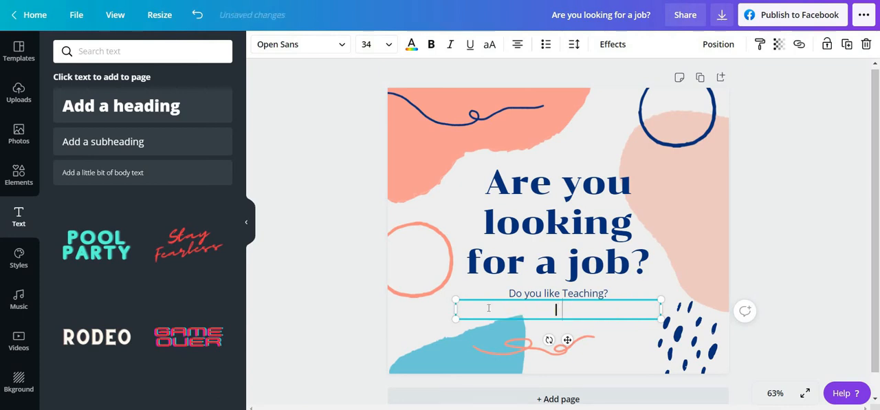
pyautogui.write('Ask me ho')
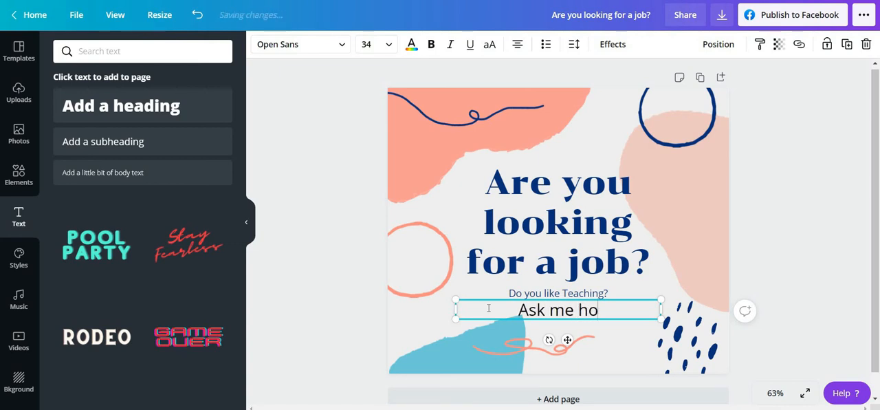
pyautogui.write('w.')
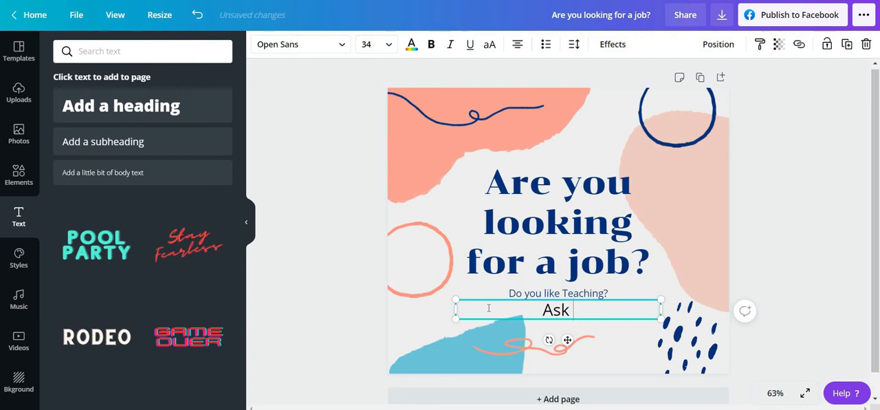
pyautogui.write('Send')
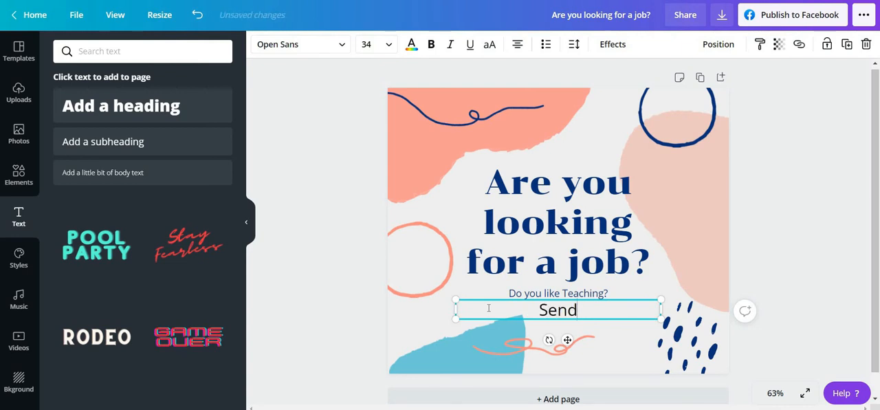
pyautogui.write('us a me')
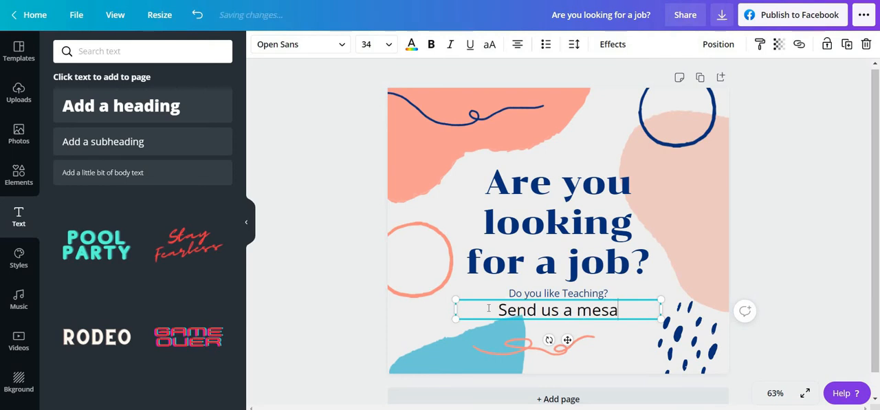
pyautogui.write('sage')
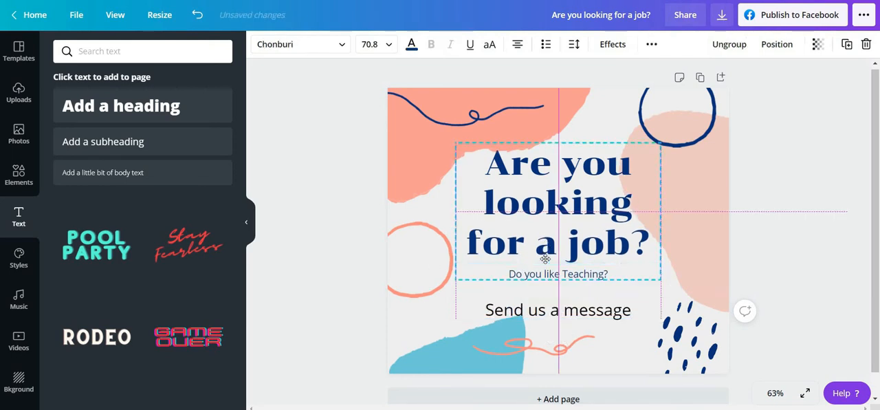
pyautogui.click(557, 309)
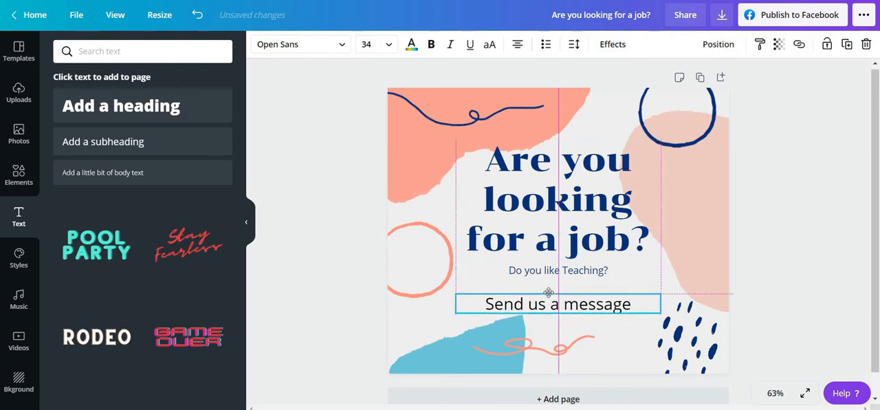
pyautogui.moveTo(557, 303); pyautogui.dragTo(557, 288)
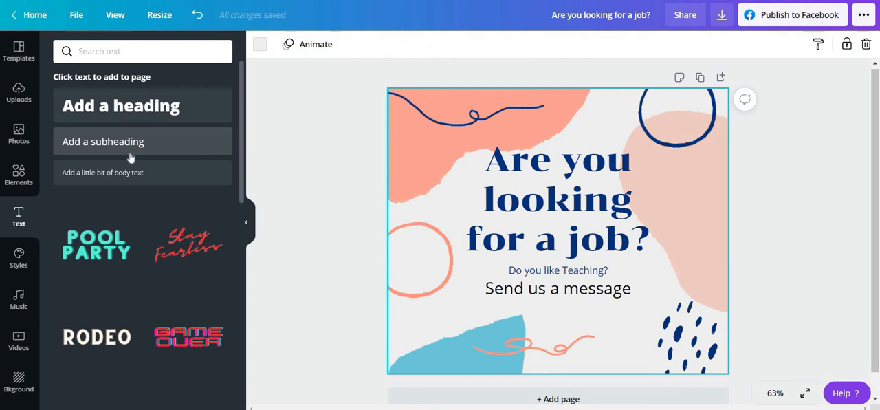
# Add a body text line 'Contact' with a phone number under 'Send us a message'
pyautogui.click(102, 172)
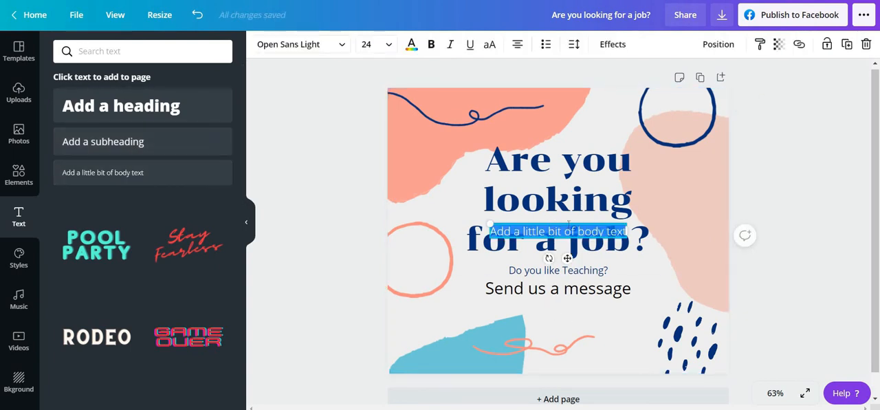
pyautogui.moveTo(558, 230); pyautogui.dragTo(560, 326)
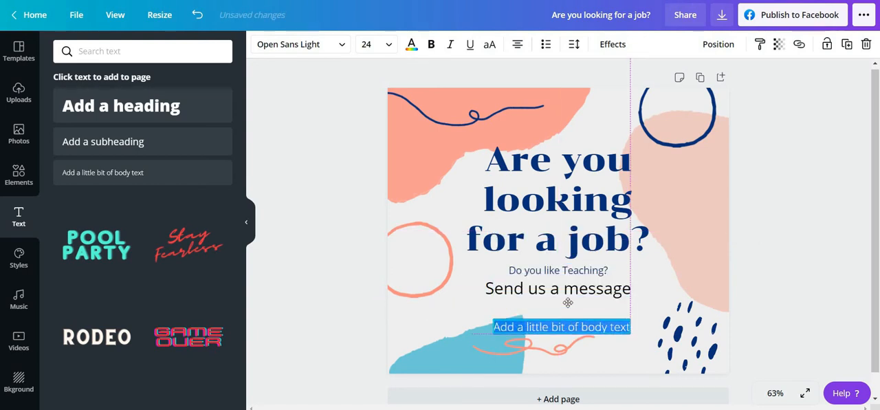
pyautogui.moveTo(561, 326); pyautogui.dragTo(557, 307)
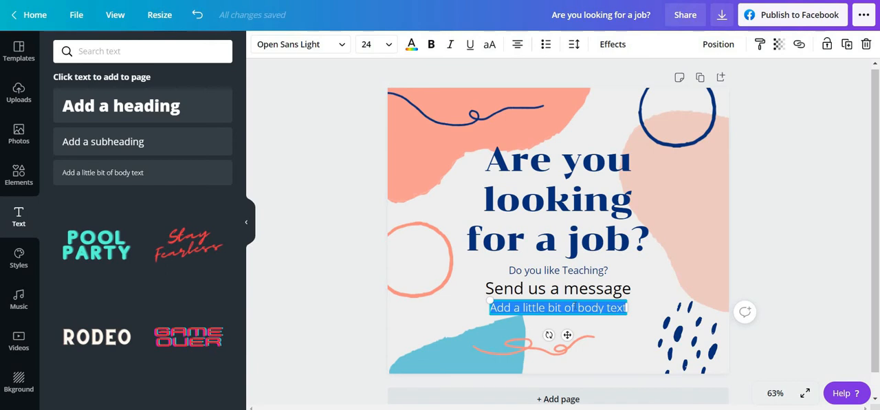
pyautogui.moveTo(574, 306)
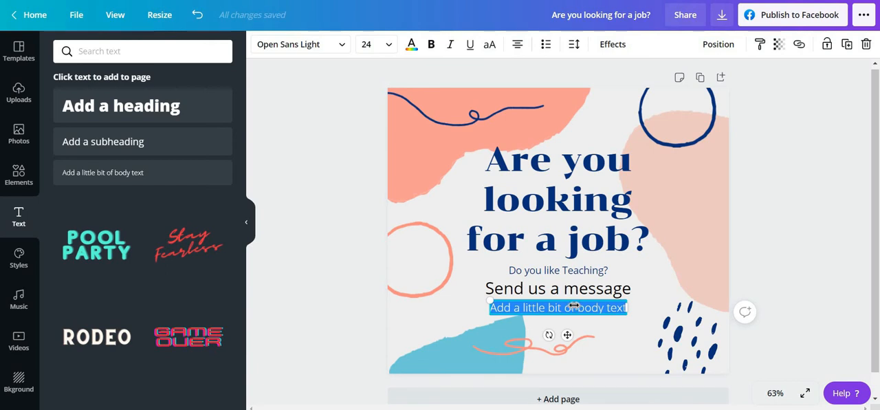
pyautogui.write('Contact : 090')
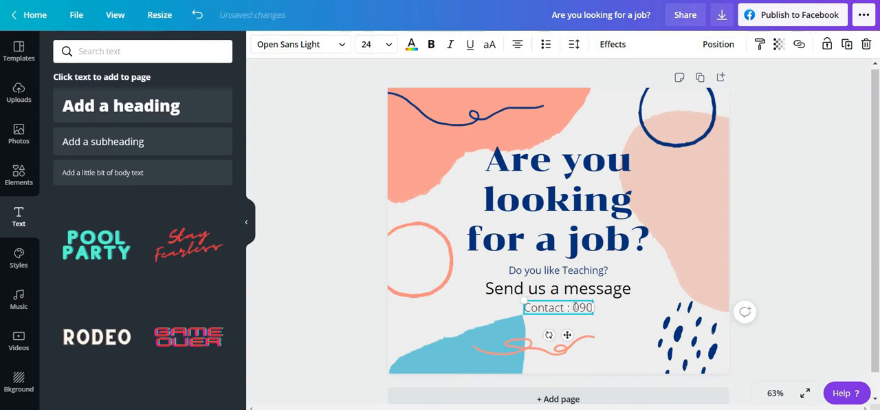
pyautogui.press('Backspace')
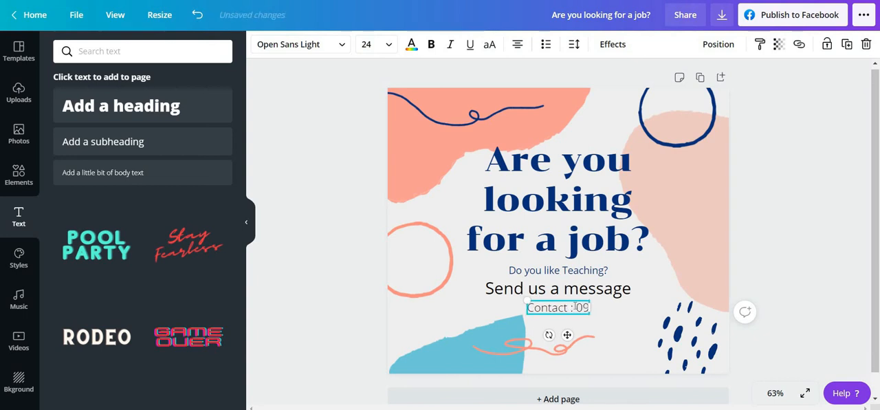
pyautogui.write('161')
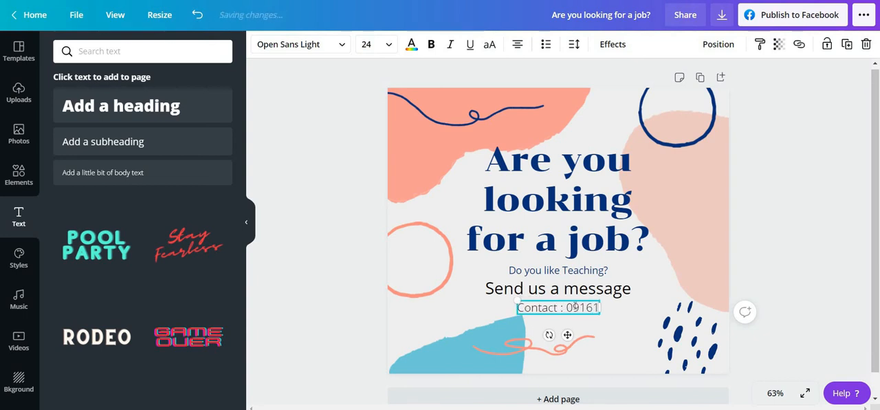
pyautogui.write('966846')
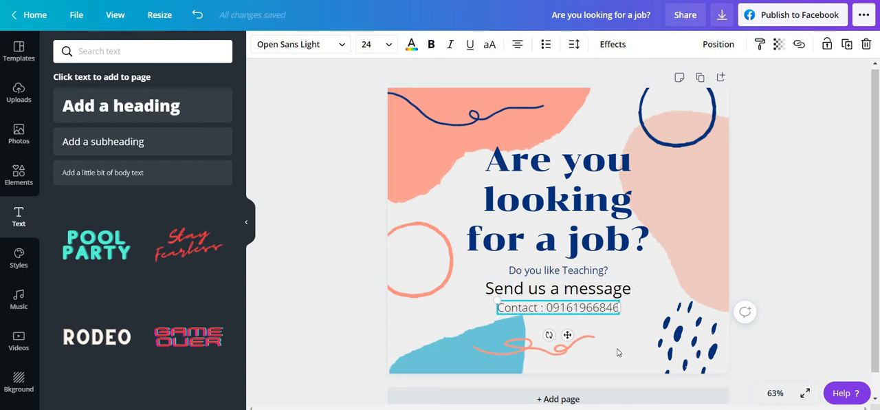
pyautogui.click(424, 308)
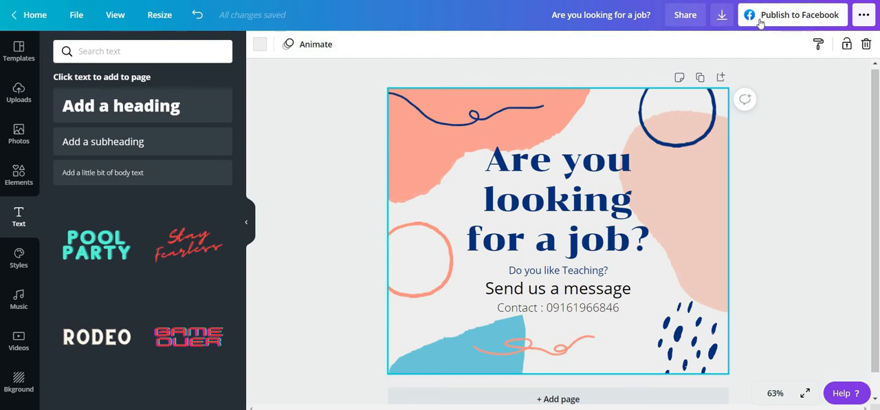
pyautogui.click(792, 15)
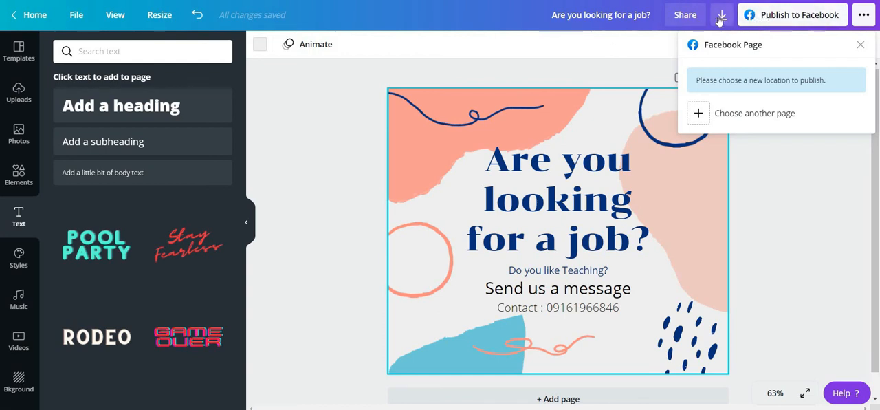
pyautogui.moveTo(654, 40)
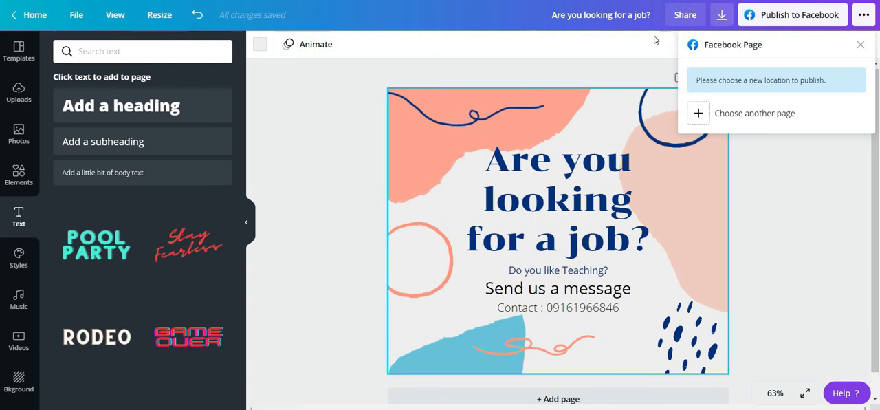
pyautogui.click(720, 15)
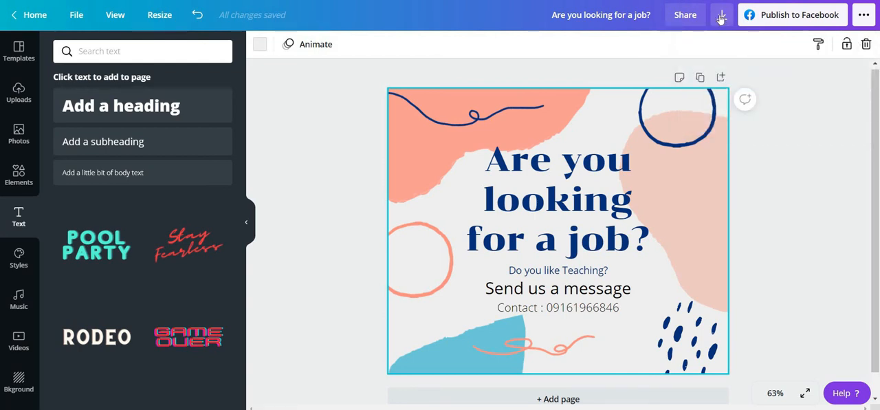
# Download the job post as a PNG and open the downloaded file
pyautogui.click(721, 14)
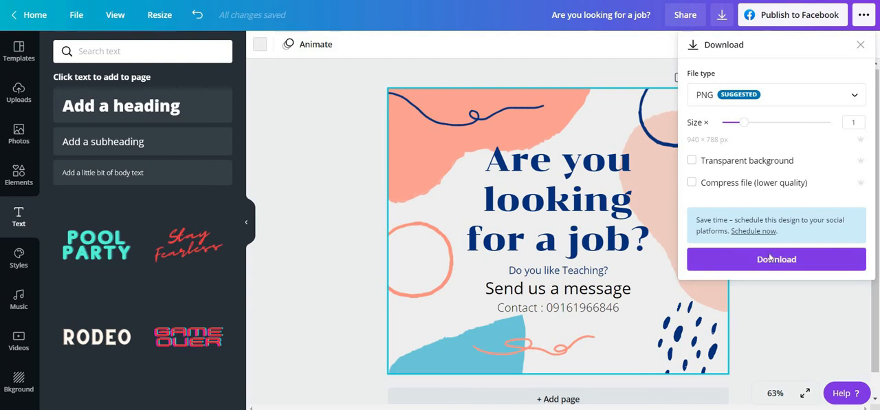
pyautogui.click(775, 259)
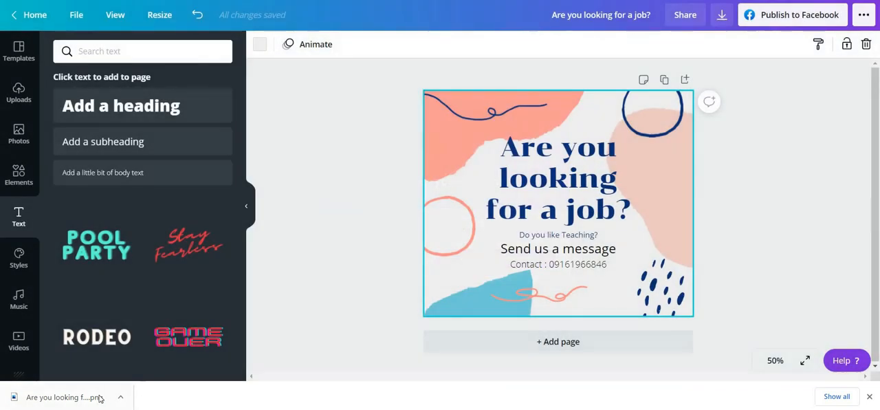
pyautogui.click(61, 396)
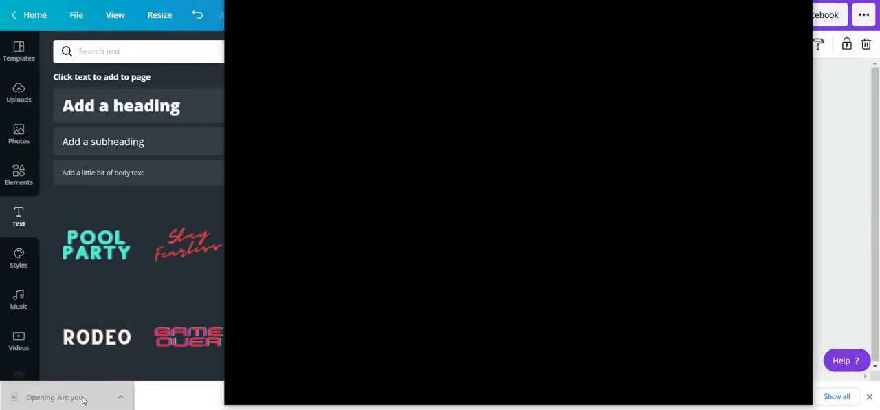